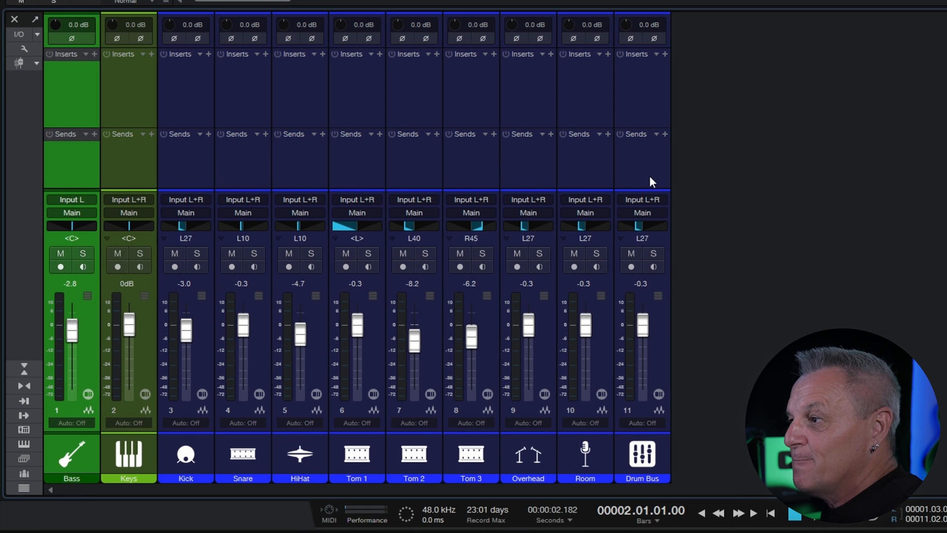
{"action": "mouse_move", "coordinate": [177, 175]}
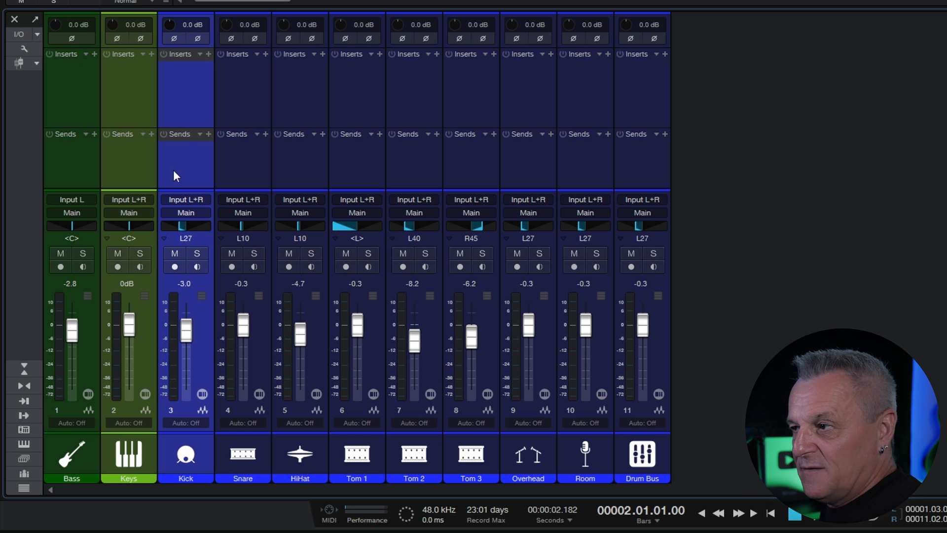
{"action": "mouse_move", "coordinate": [646, 173]}
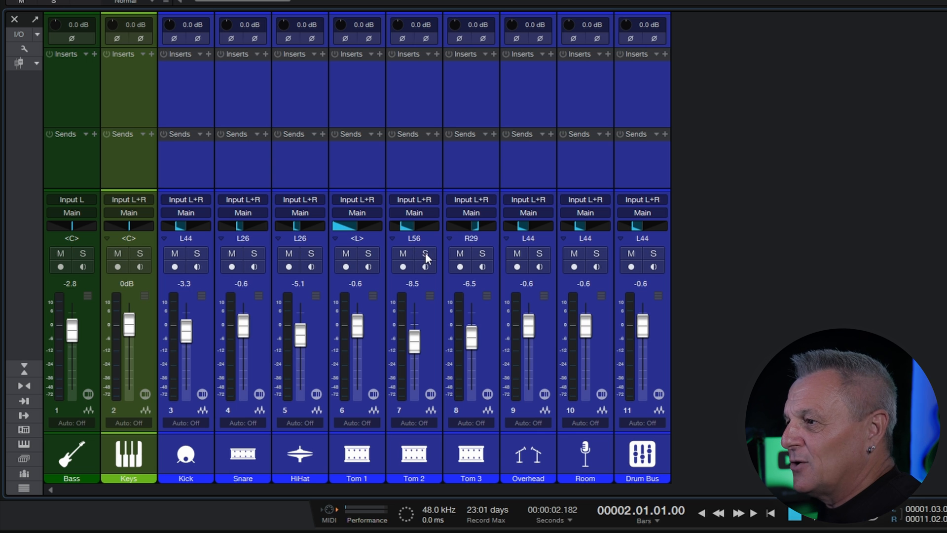
{"action": "mouse_move", "coordinate": [411, 267]}
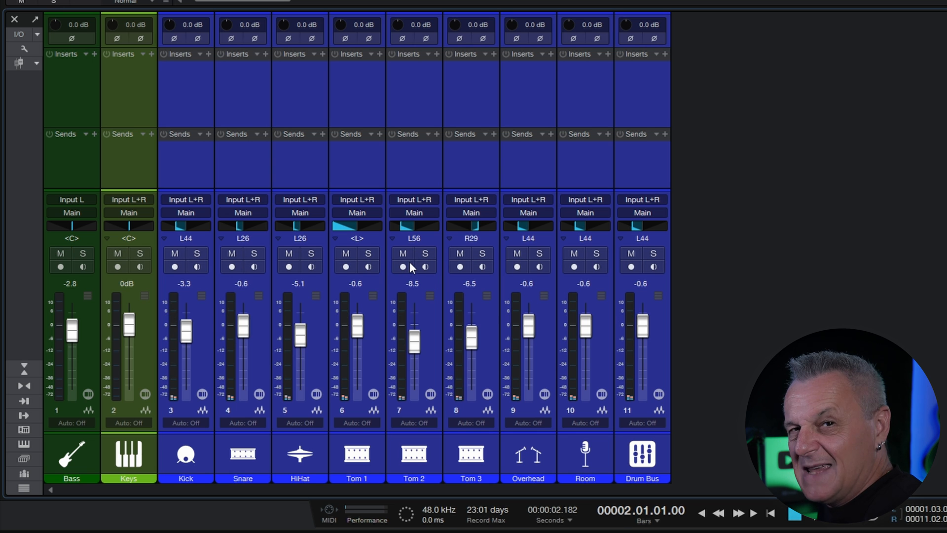
{"action": "mouse_move", "coordinate": [420, 93]}
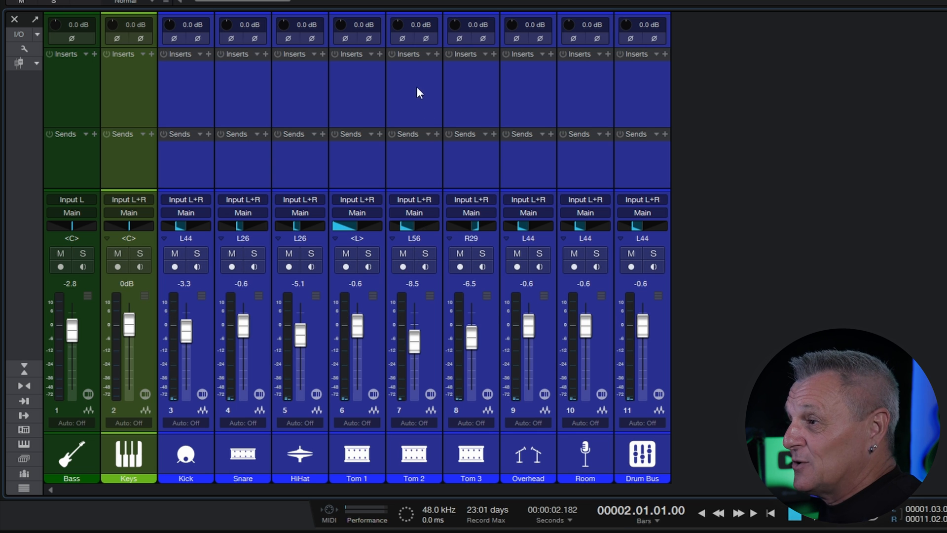
- Add a send to a new Bus 1 on the Kick through Drum Bus channels
{"action": "left_click", "coordinate": [484, 53]}
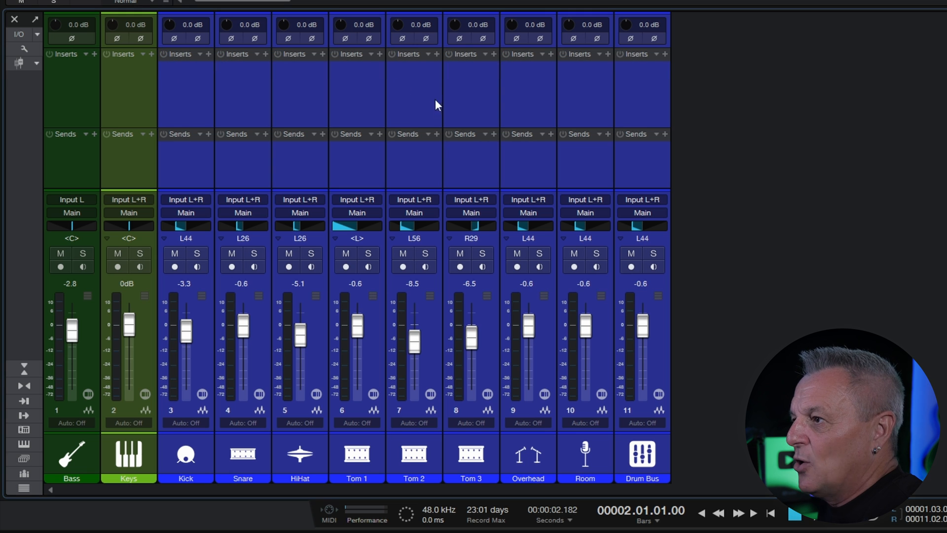
{"action": "mouse_move", "coordinate": [437, 137]}
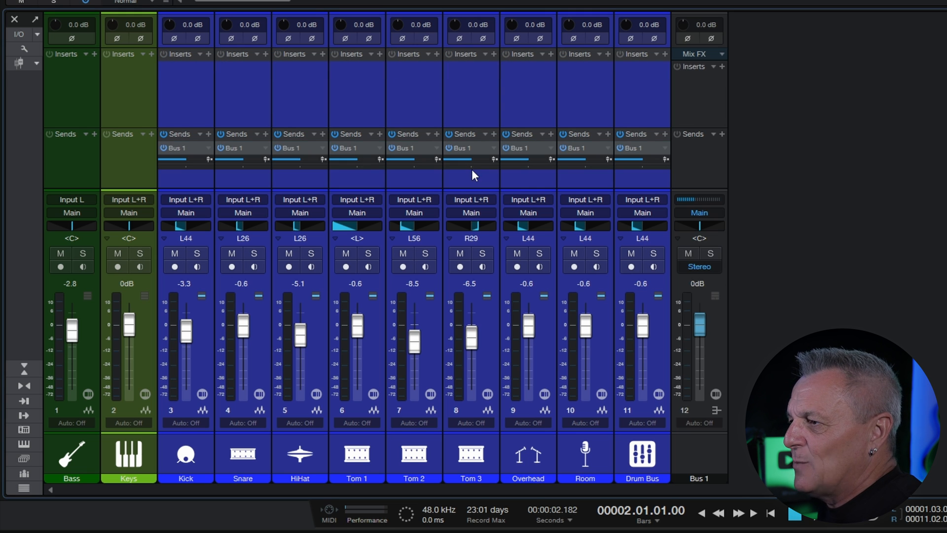
{"action": "mouse_move", "coordinate": [380, 151]}
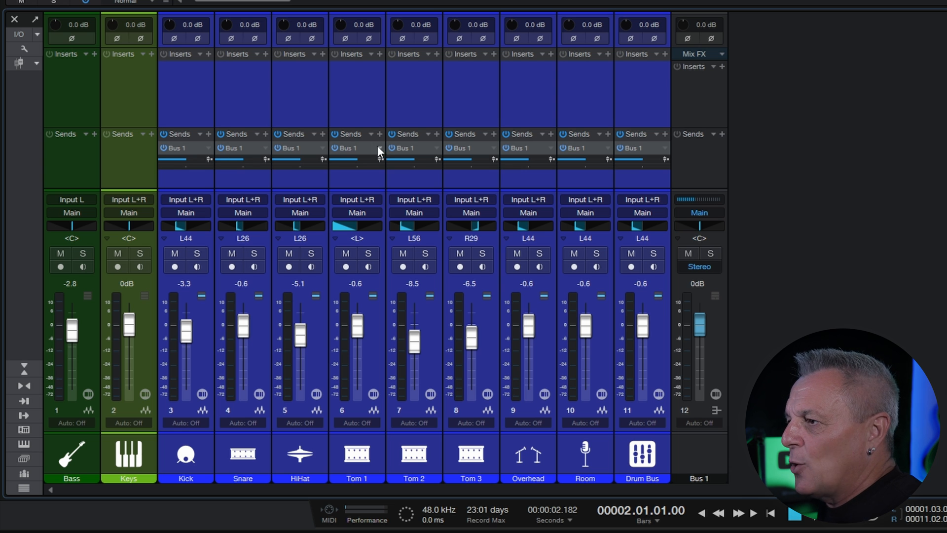
{"action": "mouse_move", "coordinate": [633, 149]}
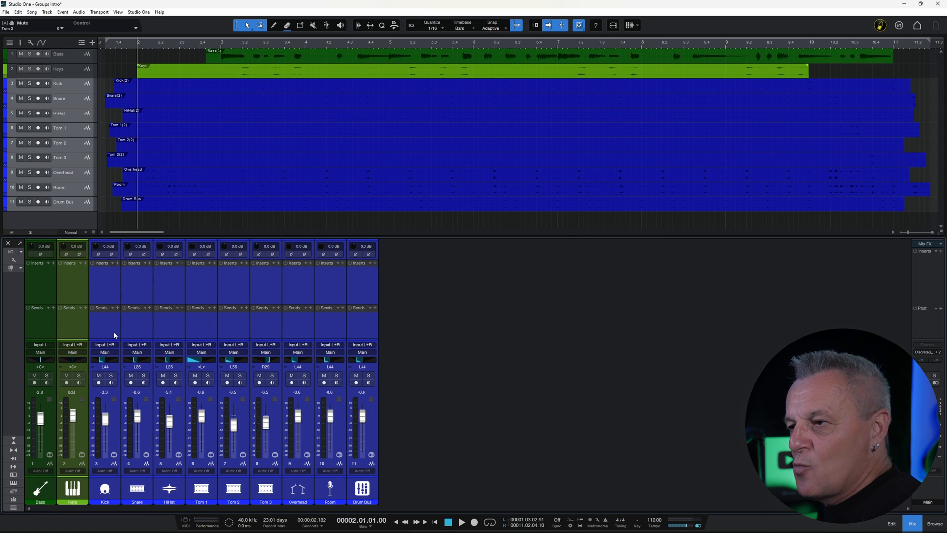
{"action": "mouse_move", "coordinate": [110, 329]}
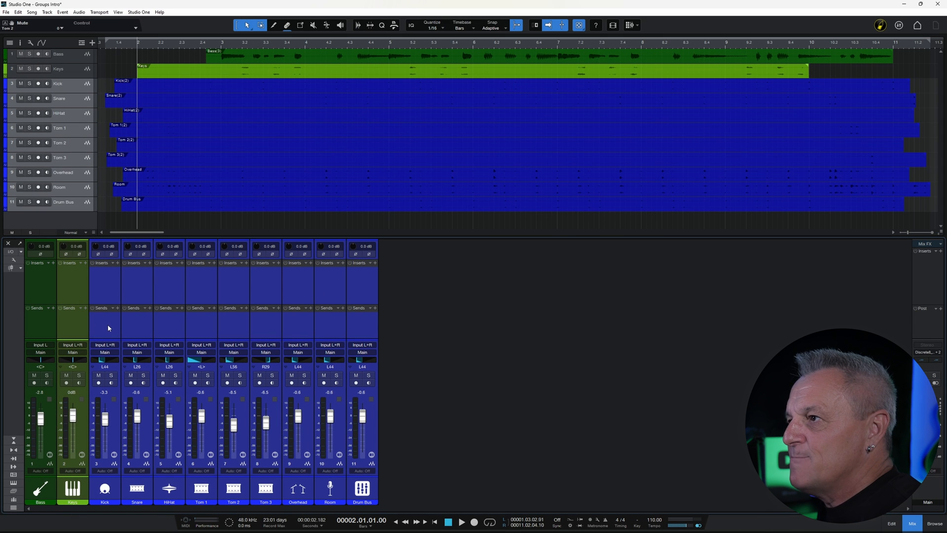
{"action": "mouse_move", "coordinate": [307, 347]}
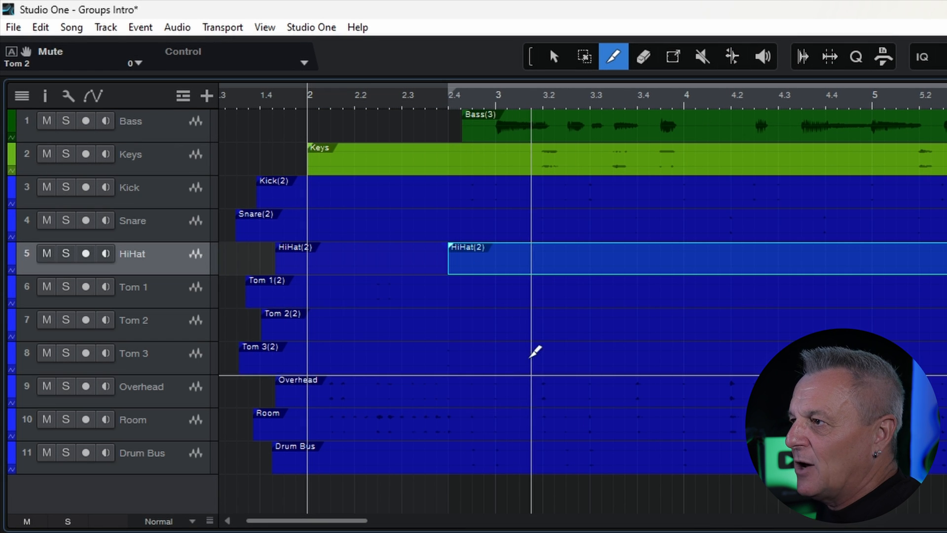
{"action": "mouse_move", "coordinate": [468, 275]}
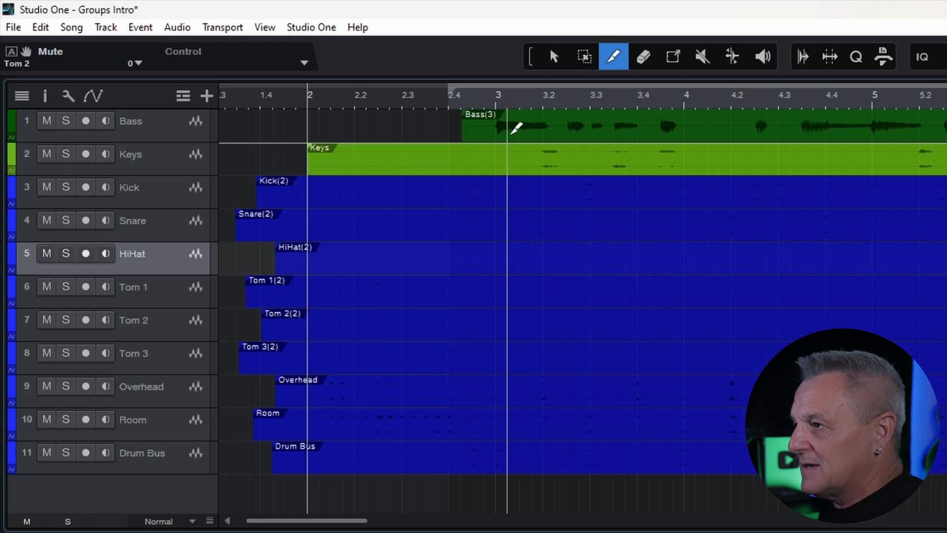
- Switch to the Arrow tool and select all drum track events together
{"action": "left_click", "coordinate": [550, 56]}
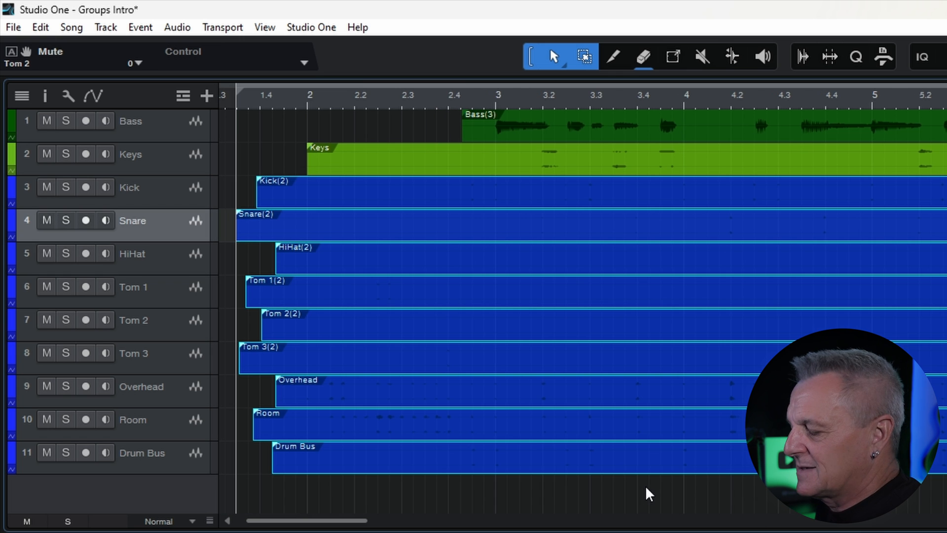
{"action": "left_click", "coordinate": [613, 57]}
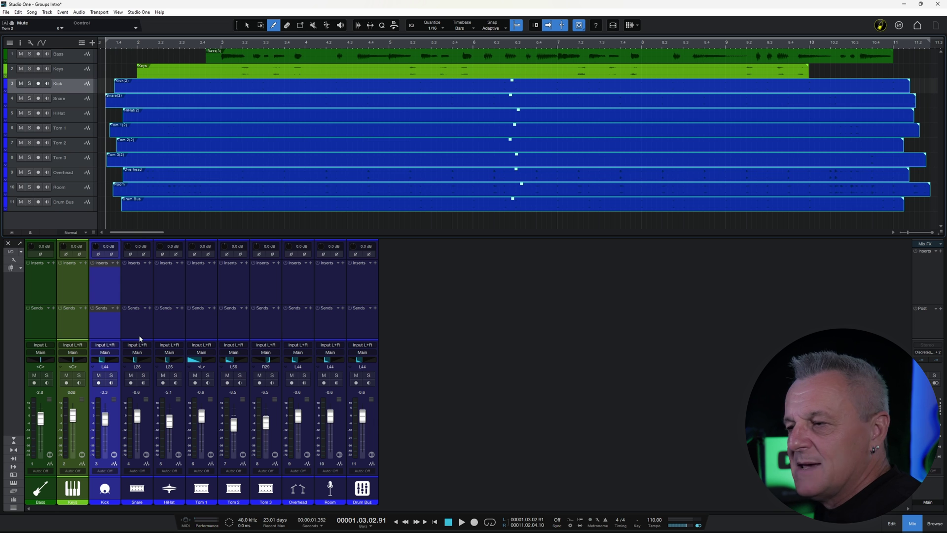
{"action": "mouse_move", "coordinate": [140, 294]}
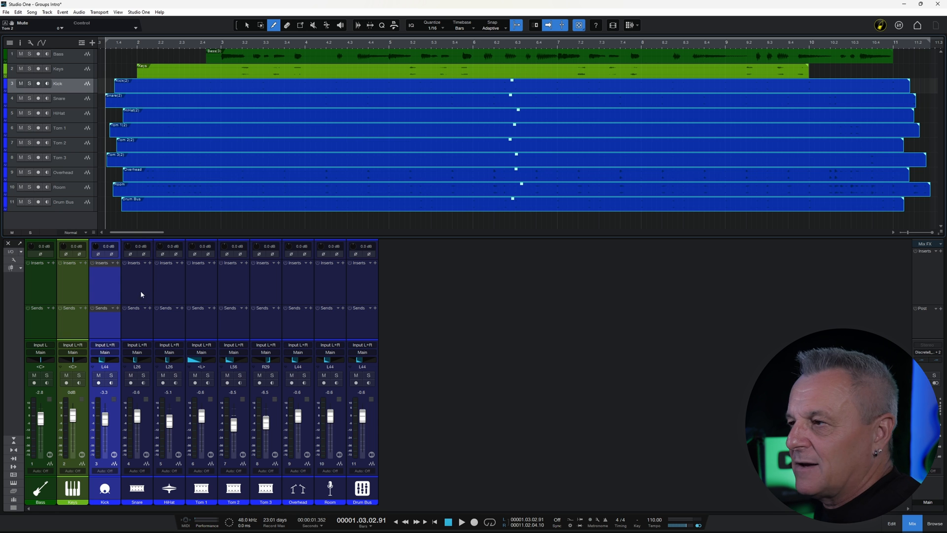
{"action": "mouse_move", "coordinate": [112, 299]}
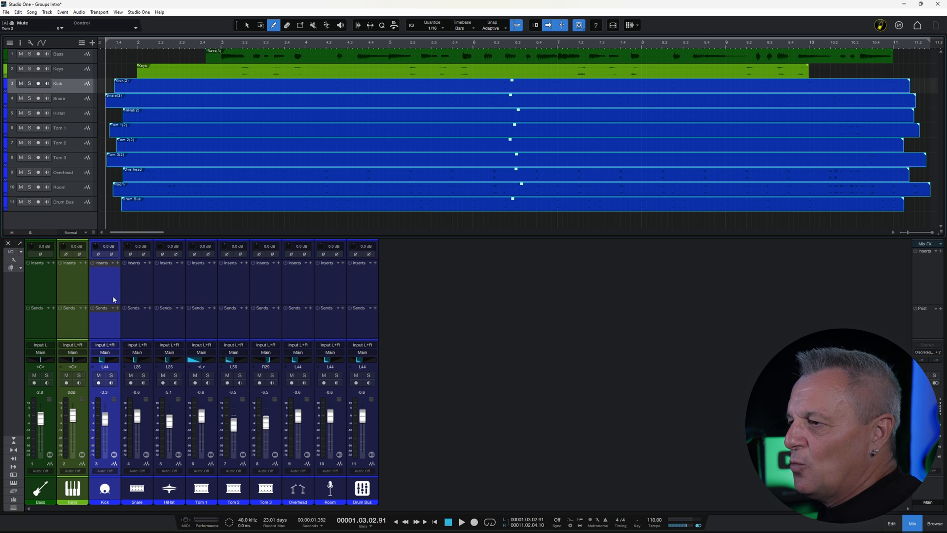
{"action": "mouse_move", "coordinate": [364, 296]}
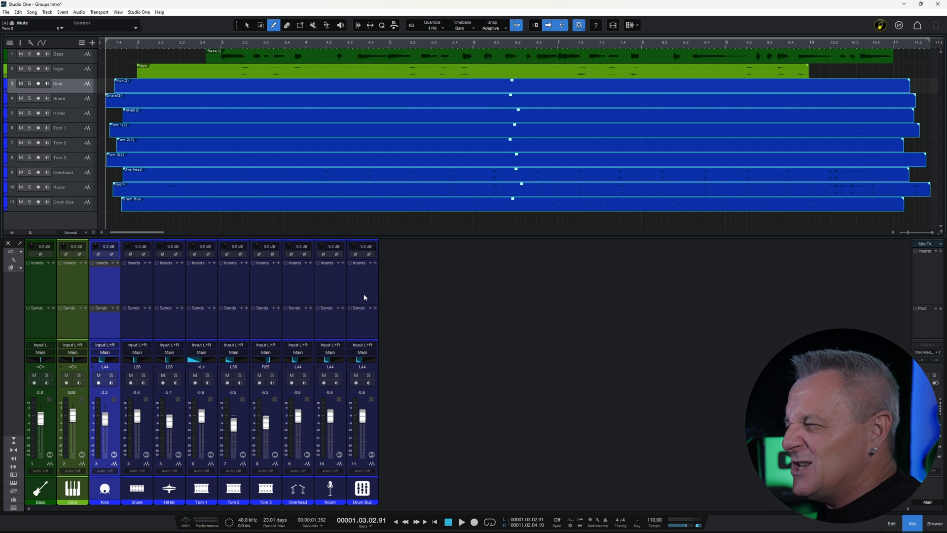
{"action": "mouse_move", "coordinate": [252, 337]}
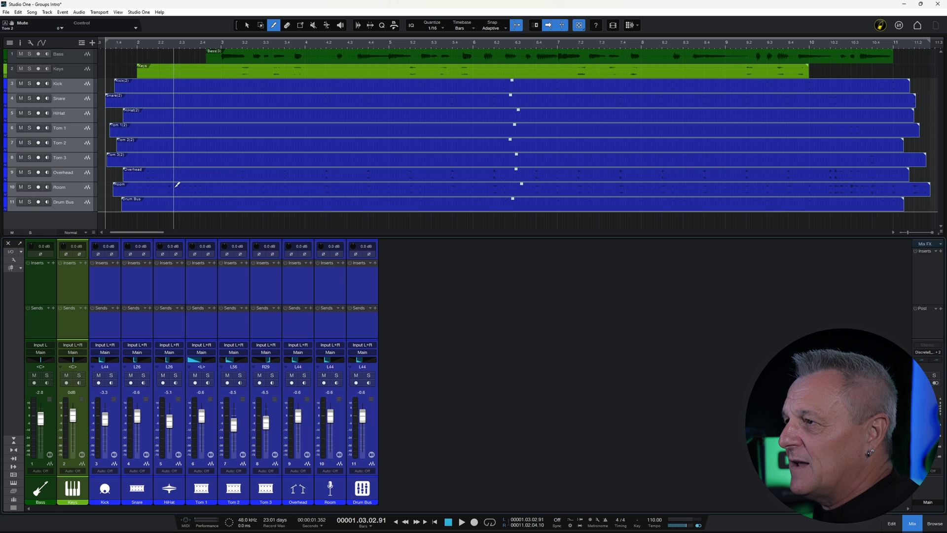
- Select only channels Kick through Overhead, leaving Room and Drum Bus out
{"action": "left_click", "coordinate": [247, 25]}
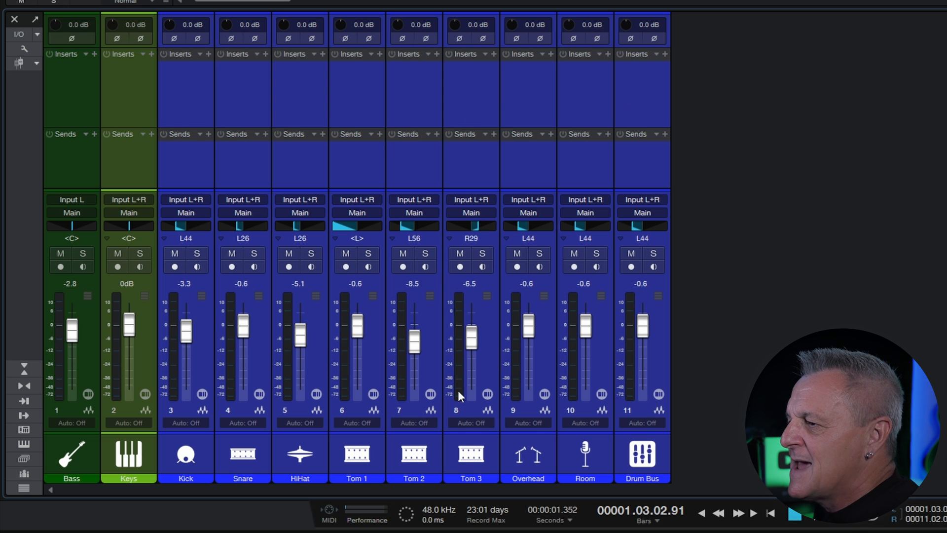
{"action": "mouse_move", "coordinate": [645, 168]}
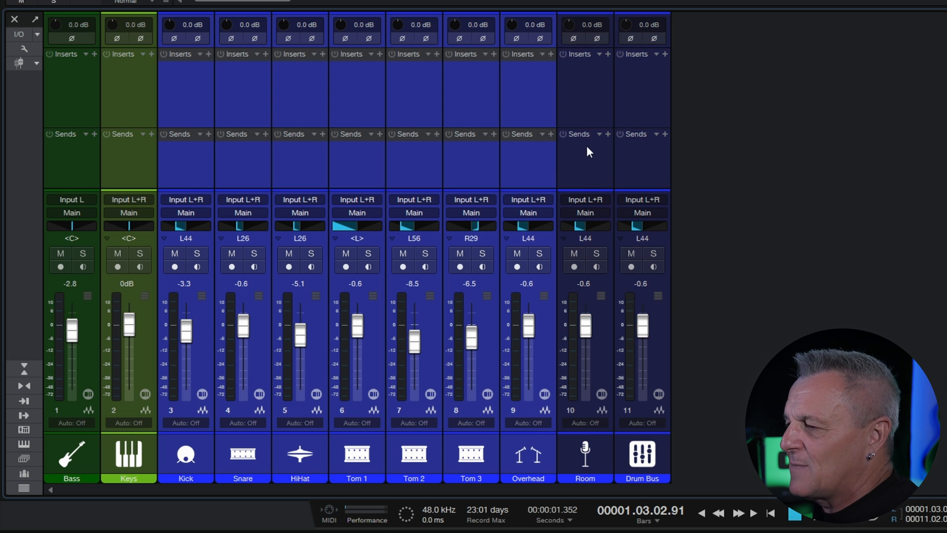
{"action": "mouse_move", "coordinate": [533, 170]}
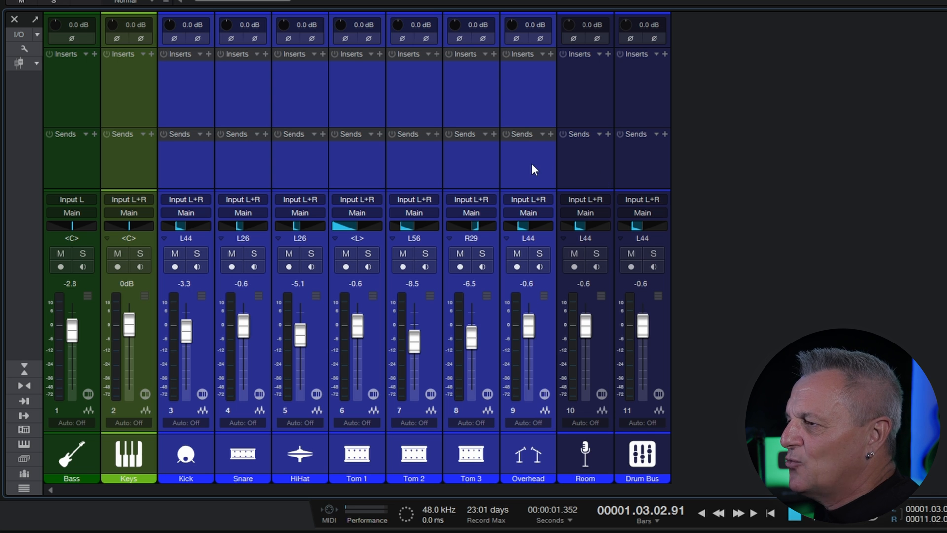
- Add a VCA for Kick through Overhead, solo it, then open the VCA 1 channel's options
{"action": "right_click", "coordinate": [533, 170]}
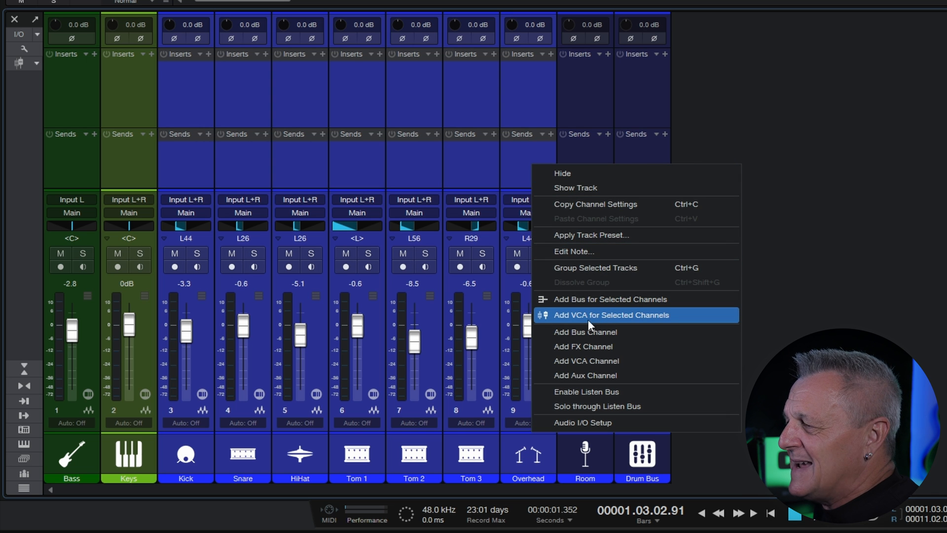
{"action": "mouse_move", "coordinate": [594, 322]}
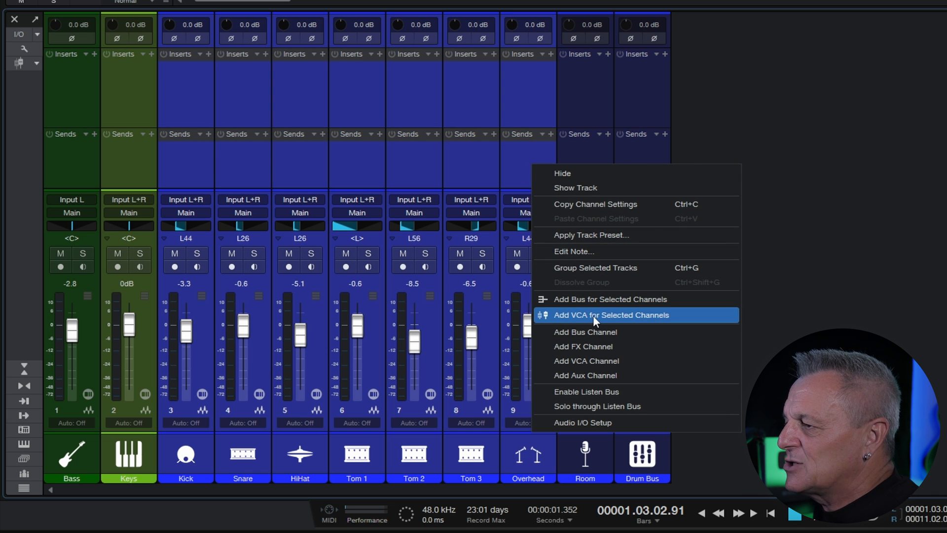
{"action": "left_click", "coordinate": [610, 315]}
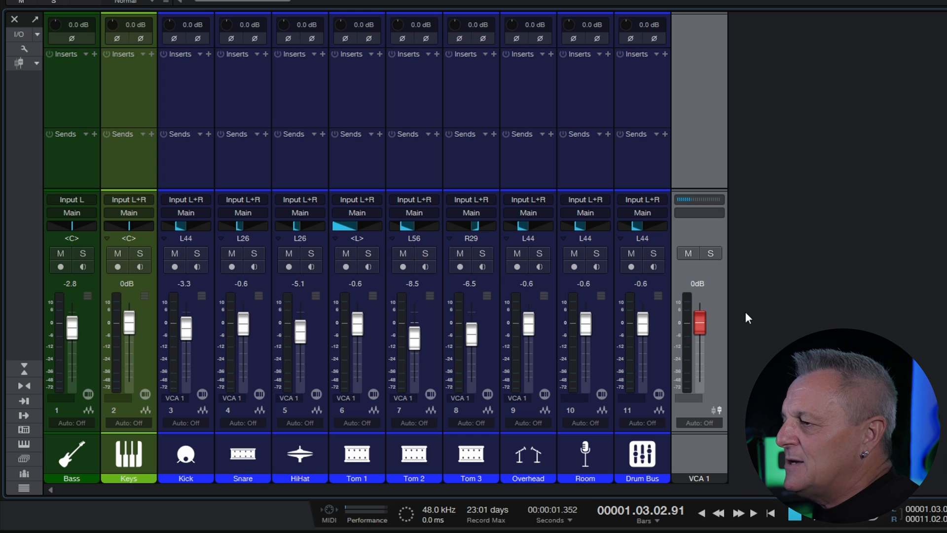
{"action": "mouse_move", "coordinate": [707, 328]}
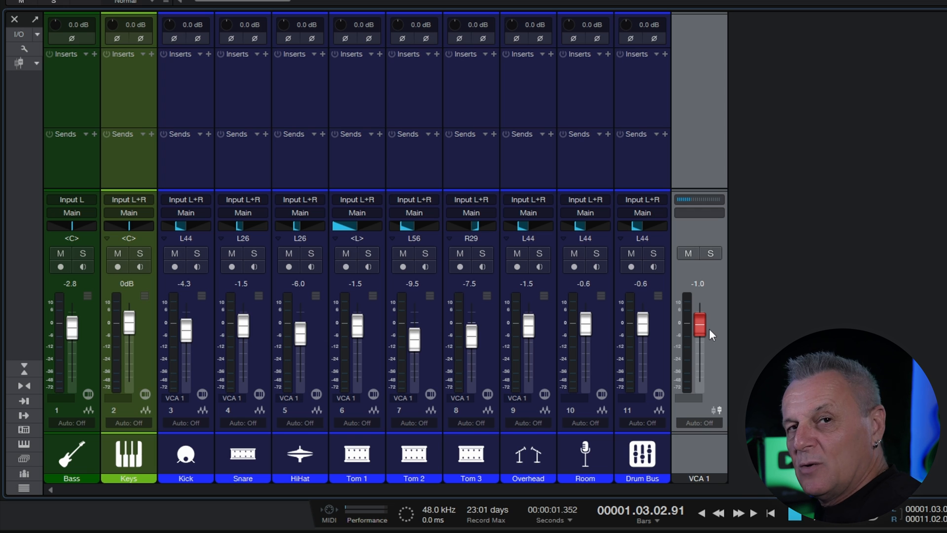
{"action": "mouse_move", "coordinate": [266, 336]}
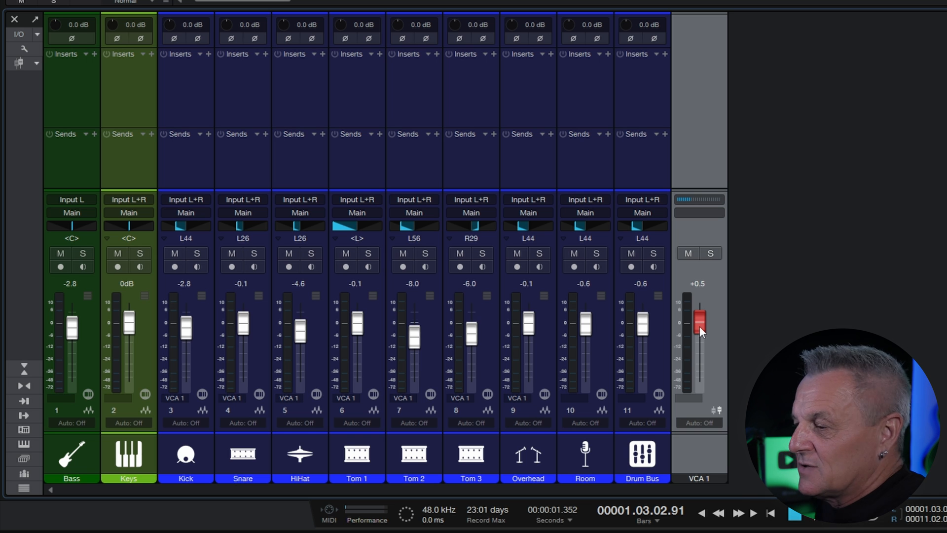
{"action": "mouse_move", "coordinate": [681, 357]}
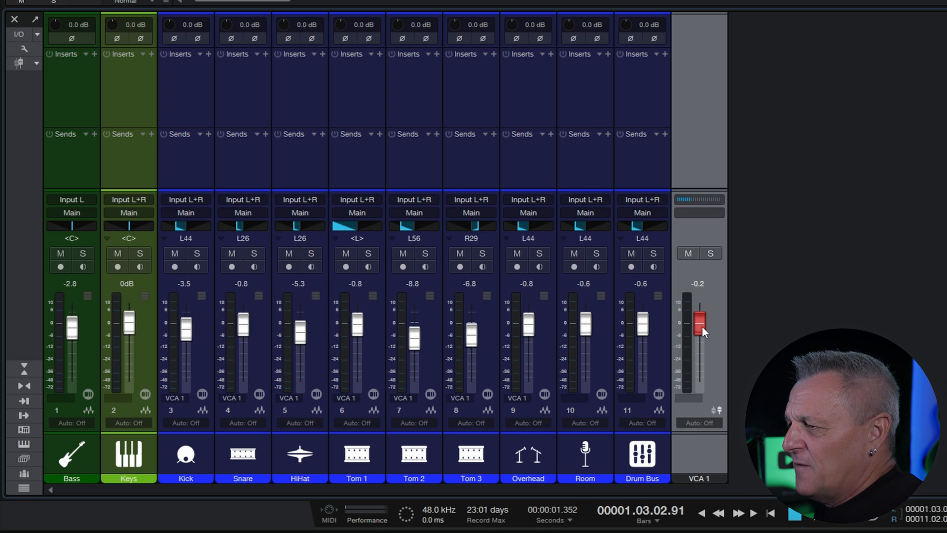
{"action": "mouse_move", "coordinate": [691, 260]}
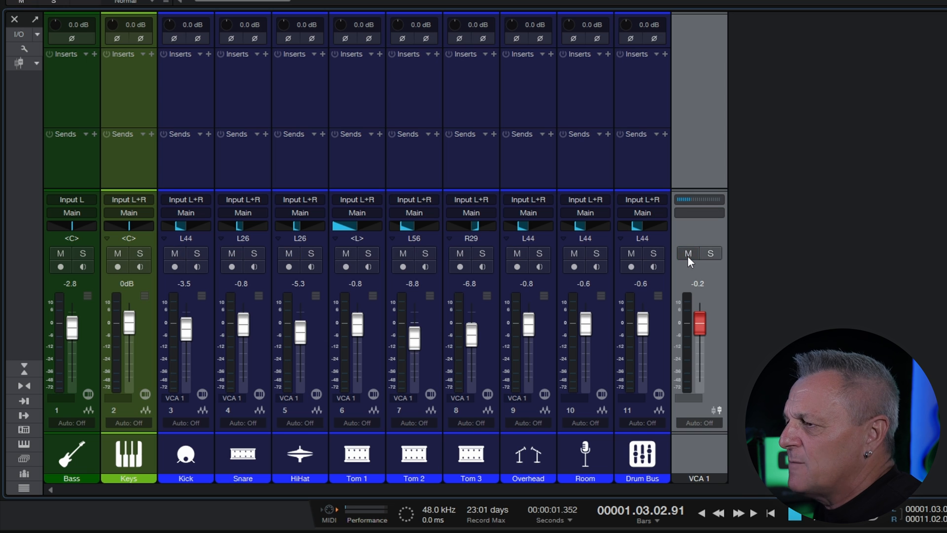
{"action": "left_click", "coordinate": [711, 252]}
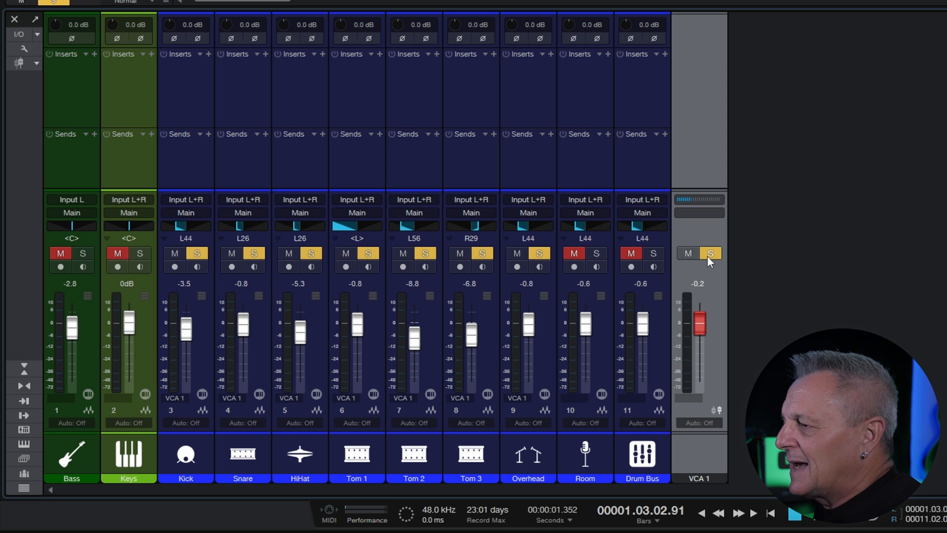
{"action": "right_click", "coordinate": [700, 253]}
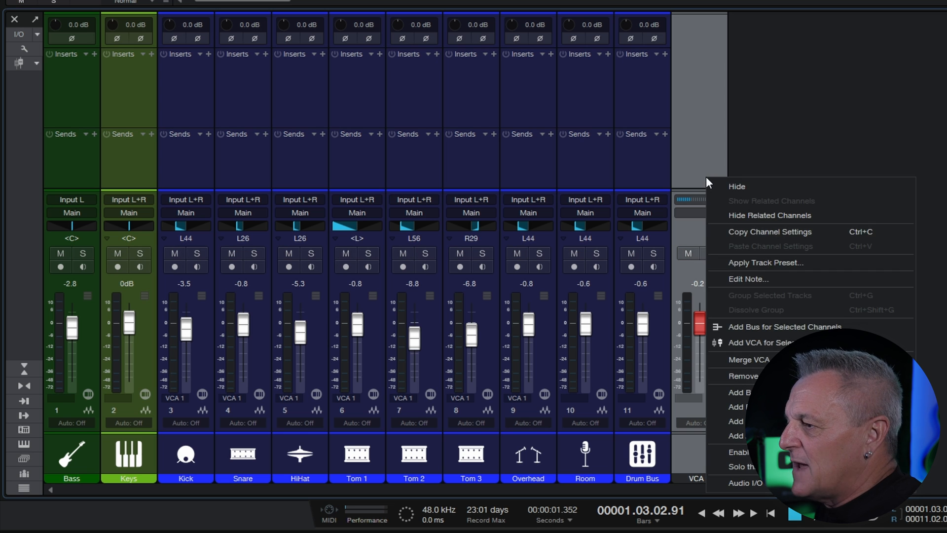
{"action": "mouse_move", "coordinate": [752, 343]}
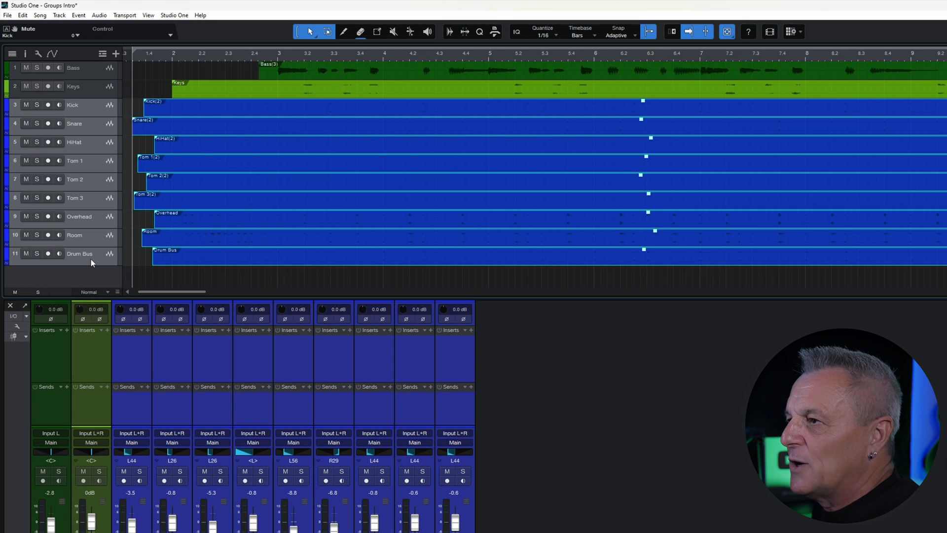
- Pack tracks 3–11 into a folder and draw on a drum event
{"action": "right_click", "coordinate": [90, 261]}
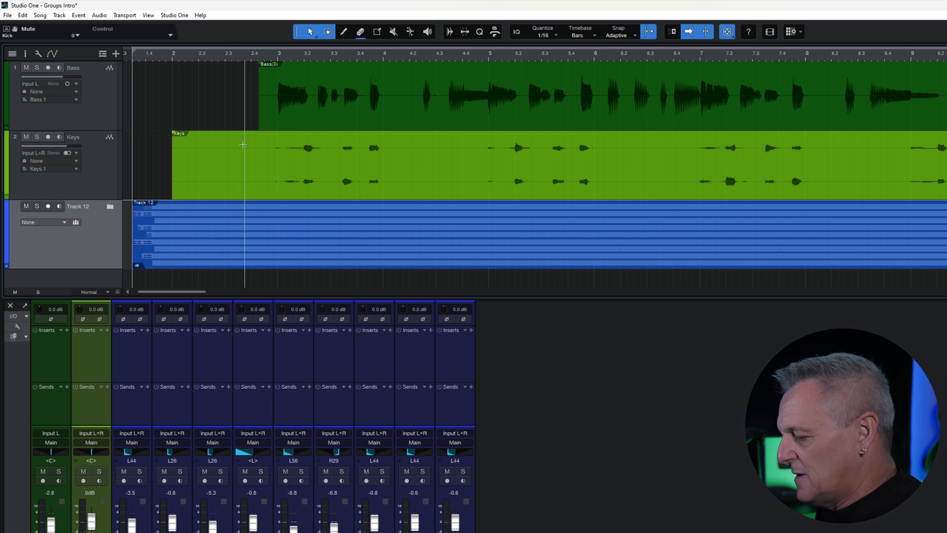
{"action": "left_click", "coordinate": [344, 31]}
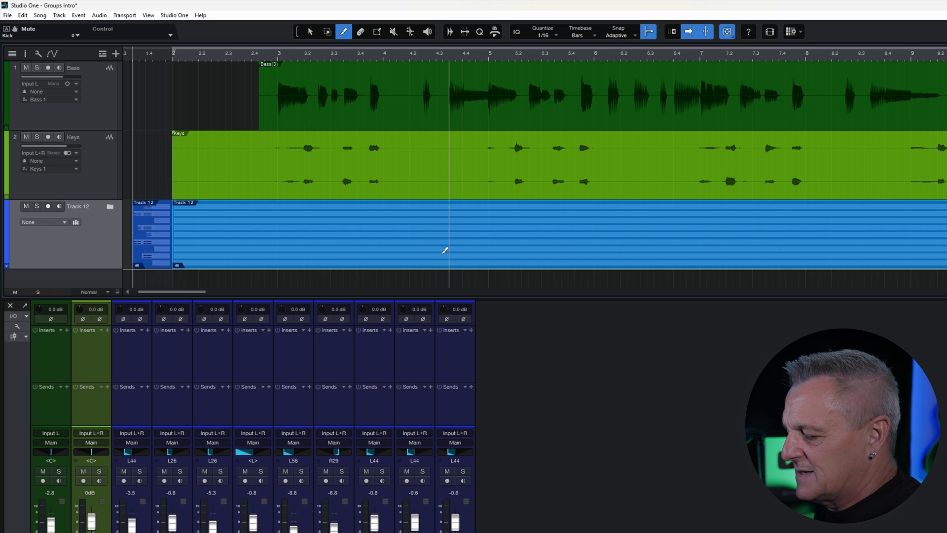
{"action": "left_click", "coordinate": [422, 236]}
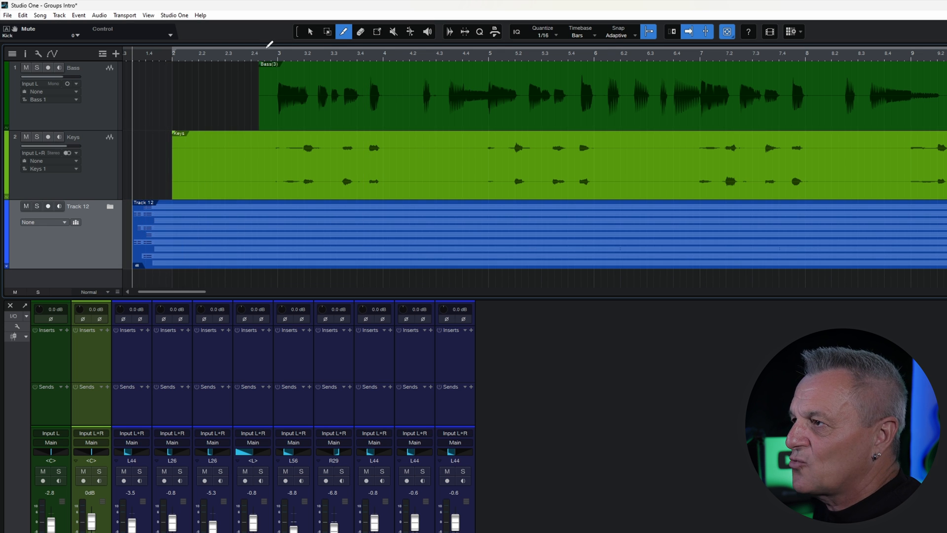
{"action": "left_click", "coordinate": [310, 32]}
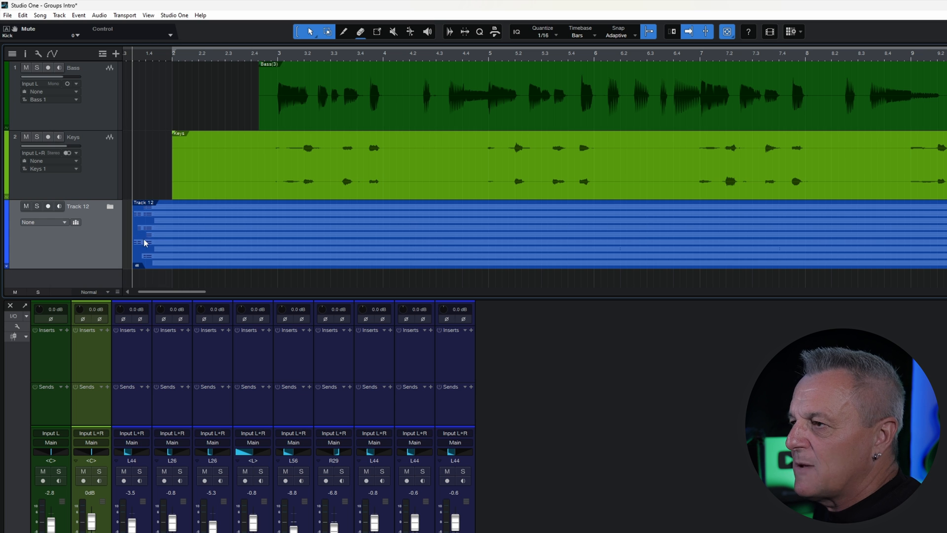
{"action": "mouse_move", "coordinate": [208, 240]}
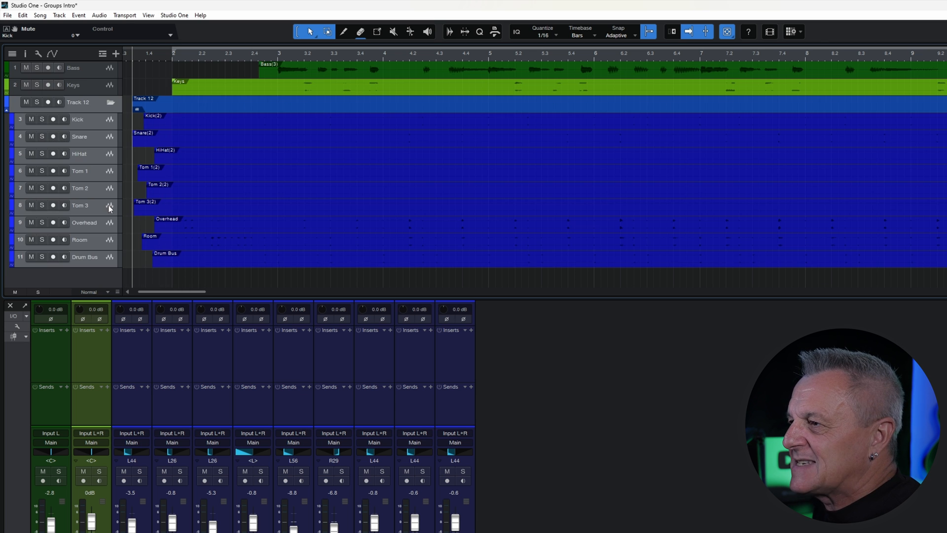
{"action": "mouse_move", "coordinate": [102, 264]}
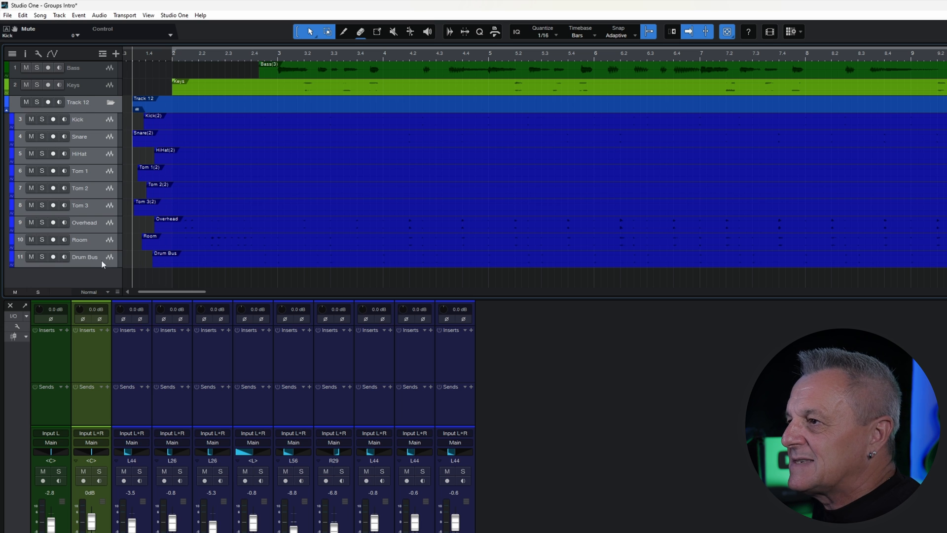
{"action": "mouse_move", "coordinate": [75, 127]}
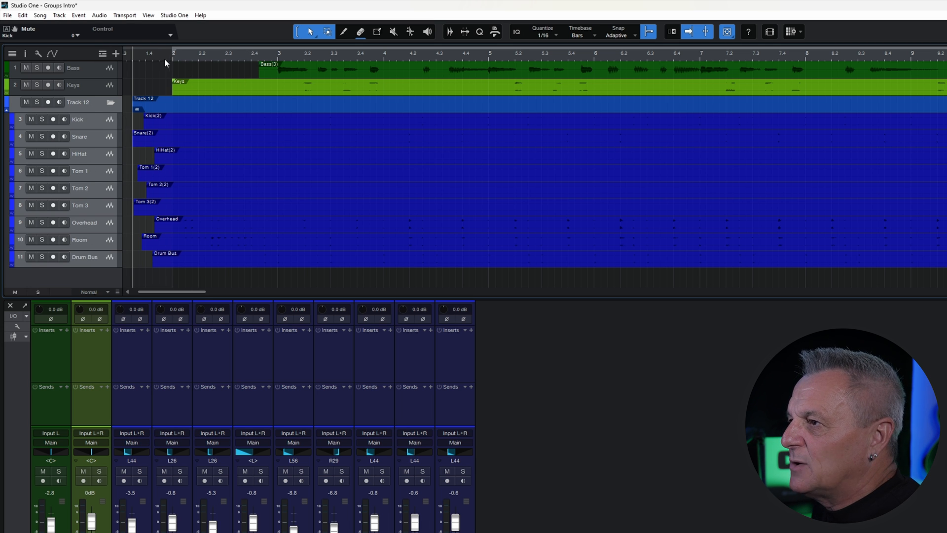
{"action": "mouse_move", "coordinate": [239, 110]}
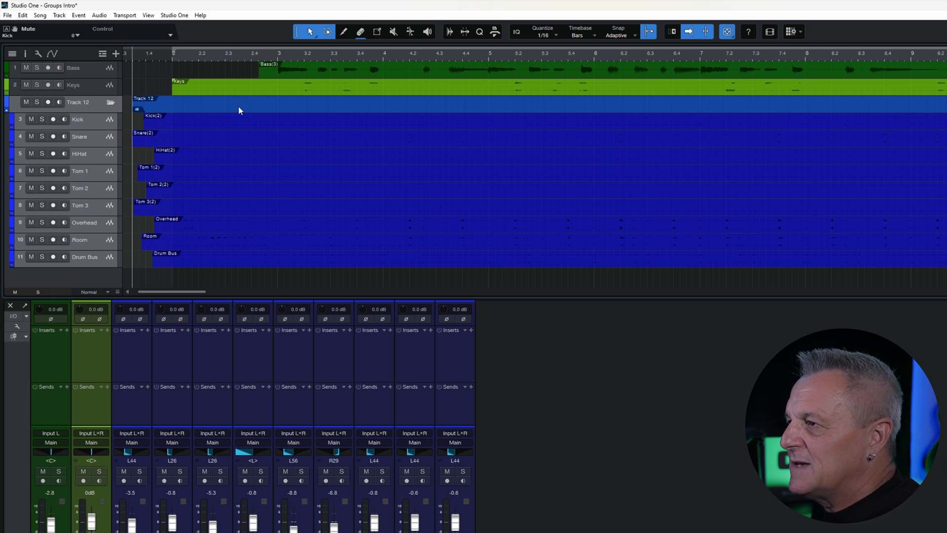
{"action": "mouse_move", "coordinate": [249, 108]}
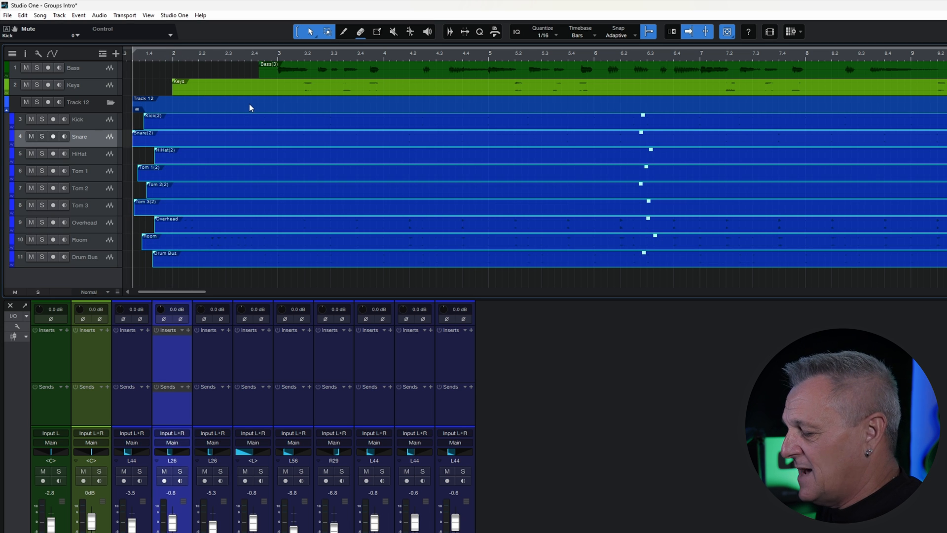
- Select the events in the drum folder and drag across the timeline
{"action": "left_click", "coordinate": [343, 32]}
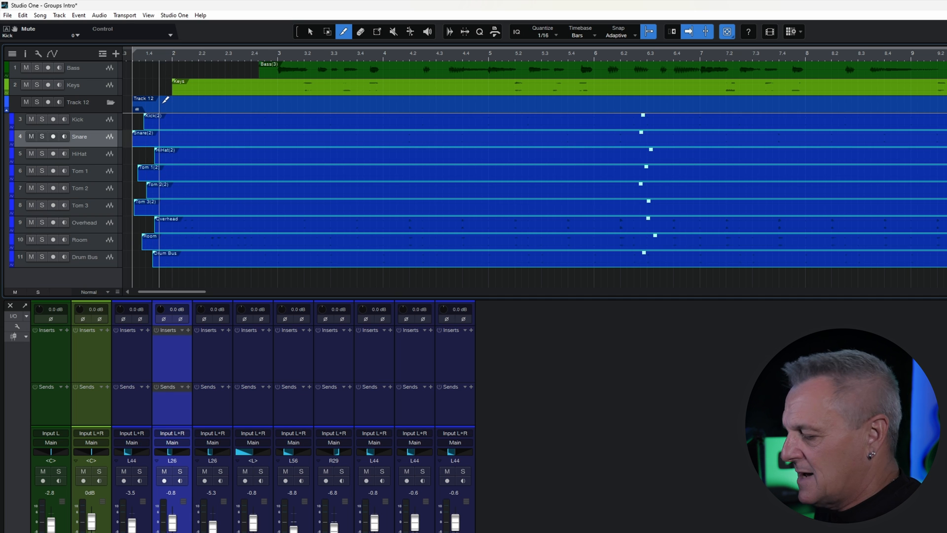
{"action": "left_click", "coordinate": [309, 32]}
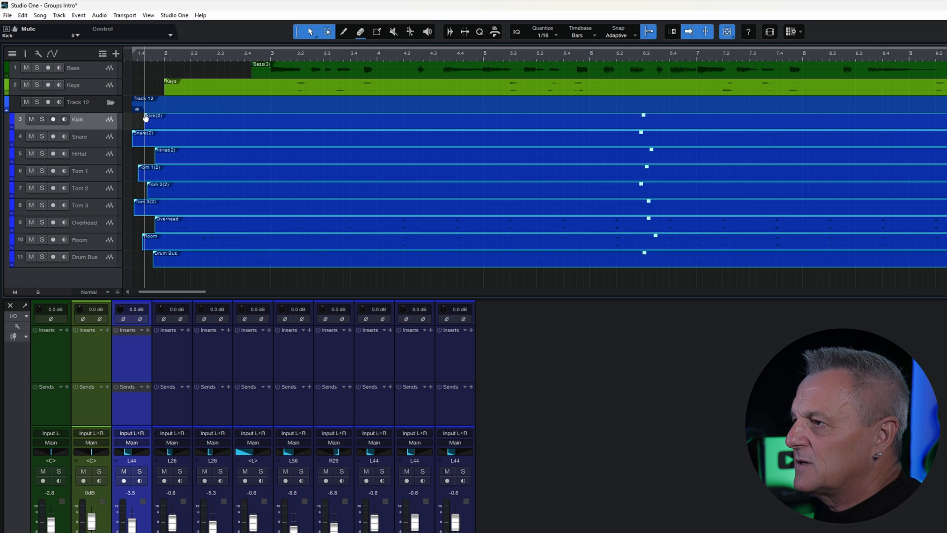
{"action": "left_click_drag", "start_coordinate": [145, 115], "coordinate": [236, 116]}
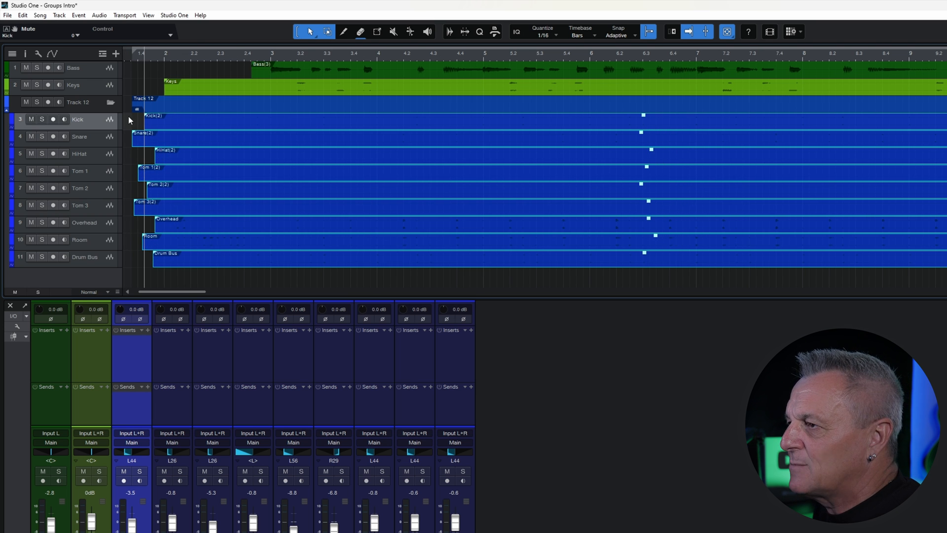
{"action": "mouse_move", "coordinate": [83, 125]}
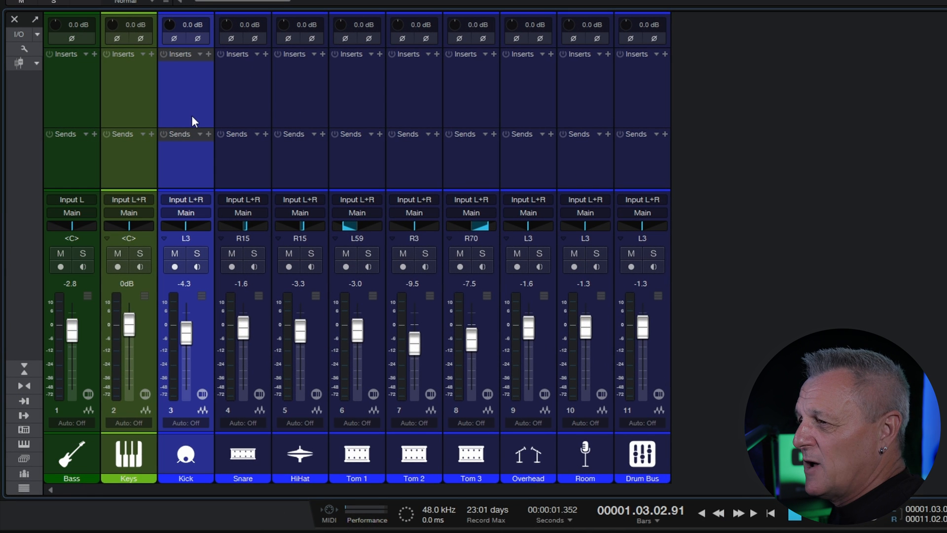
{"action": "mouse_move", "coordinate": [691, 119]}
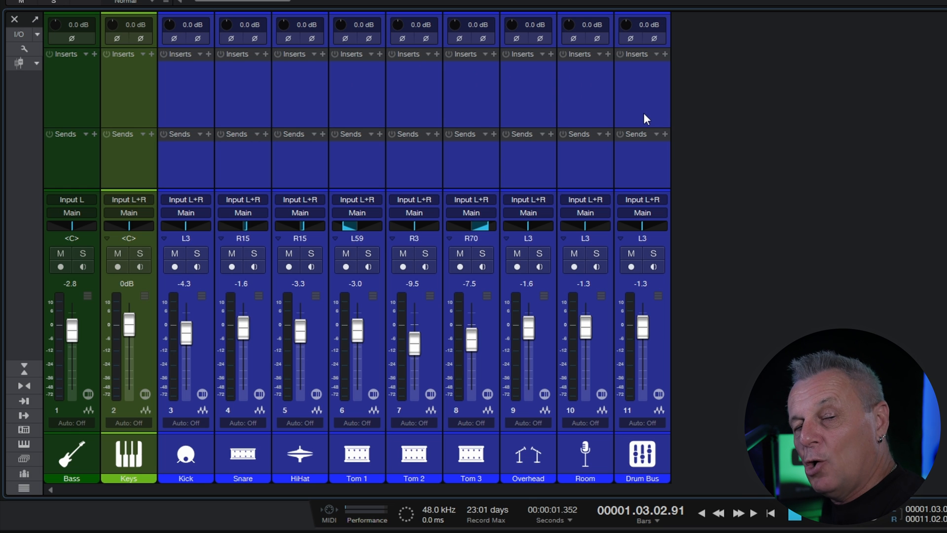
{"action": "mouse_move", "coordinate": [645, 108]}
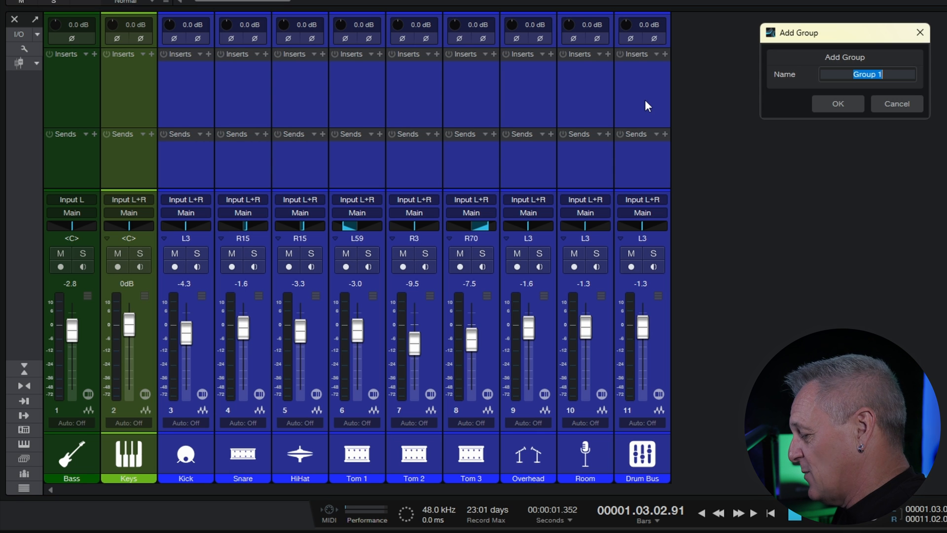
- Name the new group of Kick through Drum Bus channels 'Drums'
{"action": "type", "text": "Drums"}
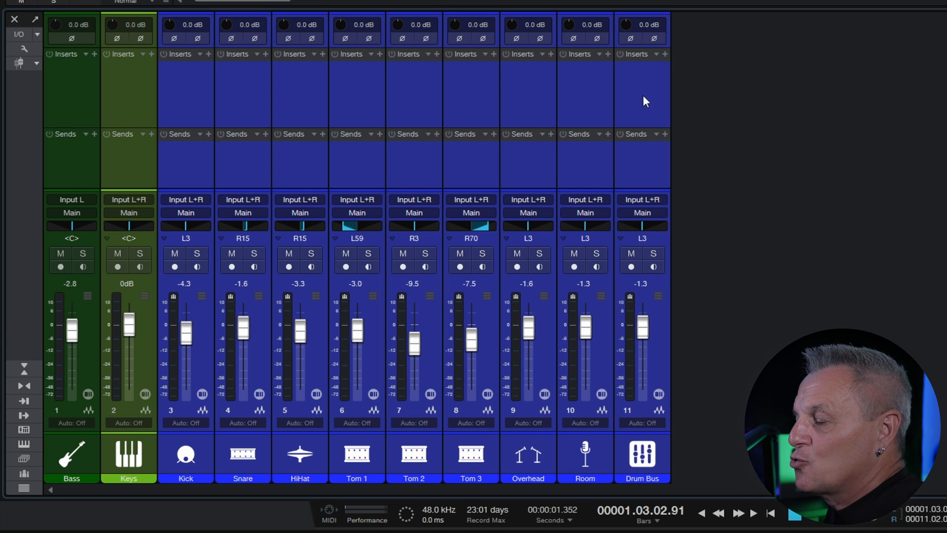
{"action": "mouse_move", "coordinate": [721, 159]}
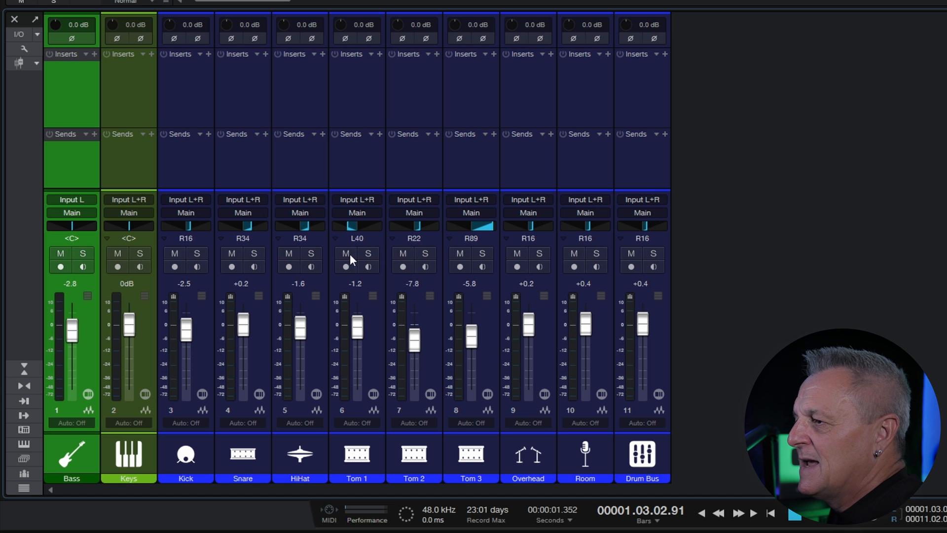
{"action": "mouse_move", "coordinate": [352, 275]}
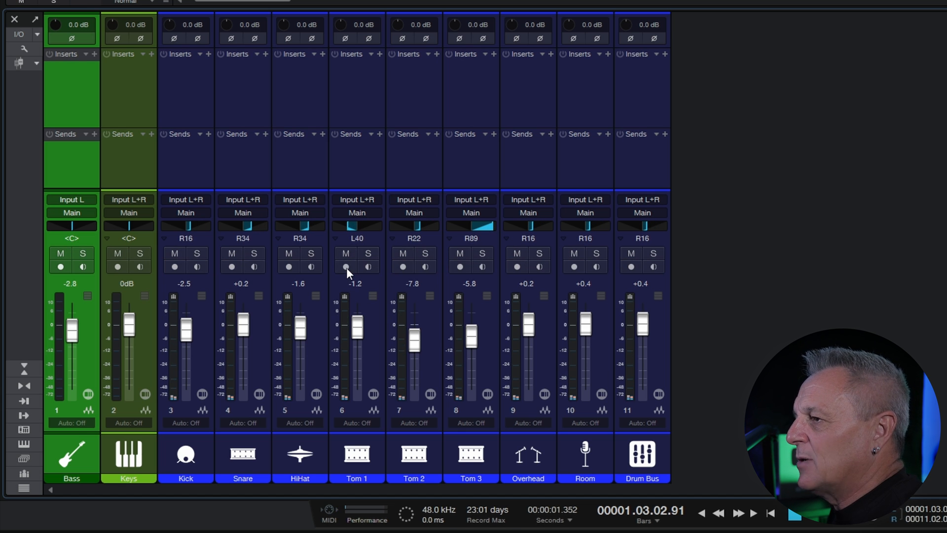
{"action": "mouse_move", "coordinate": [381, 67]}
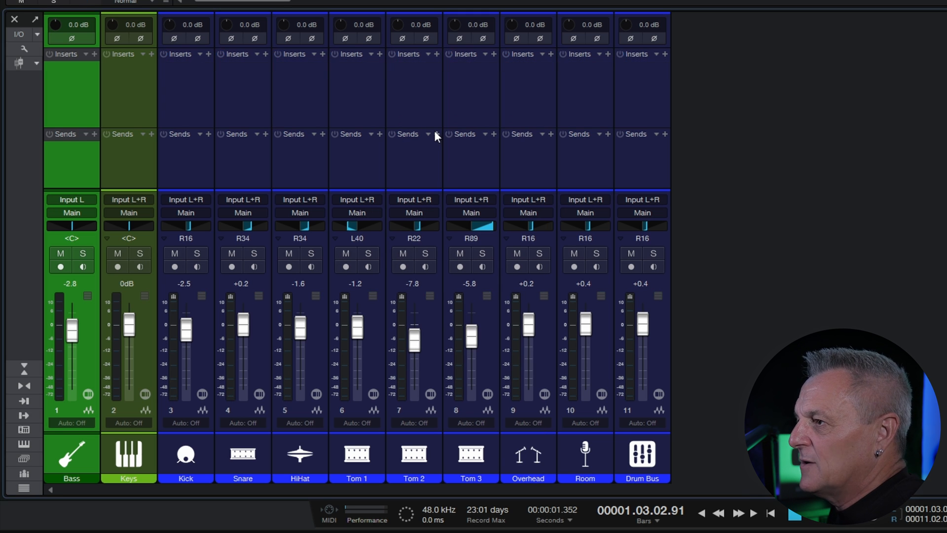
- Switch to the Groups Main song tab in the Arrange view
{"action": "left_click", "coordinate": [438, 134]}
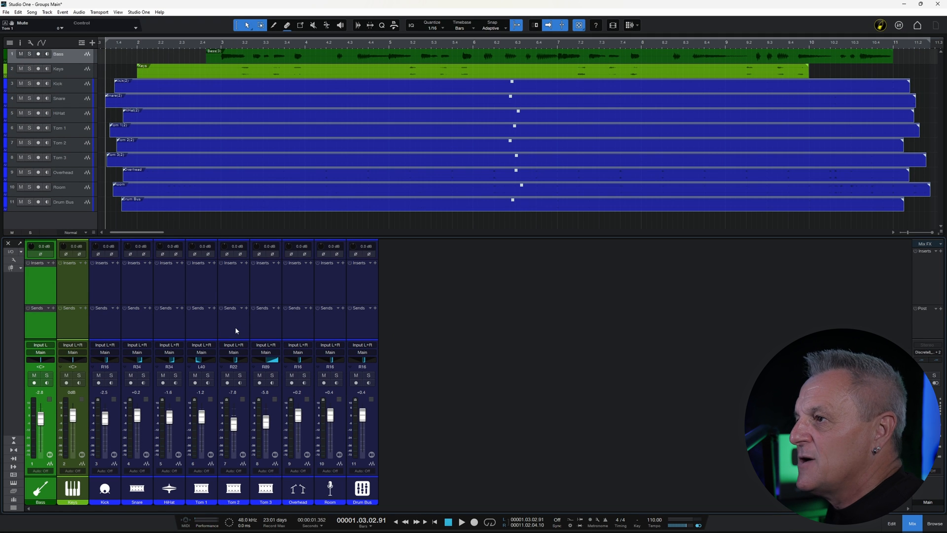
{"action": "mouse_move", "coordinate": [107, 324]}
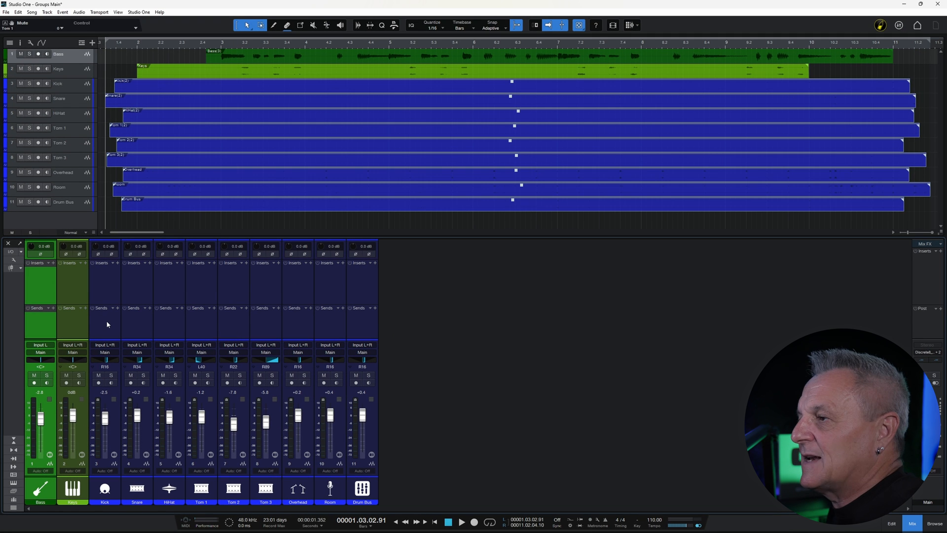
{"action": "mouse_move", "coordinate": [113, 323]}
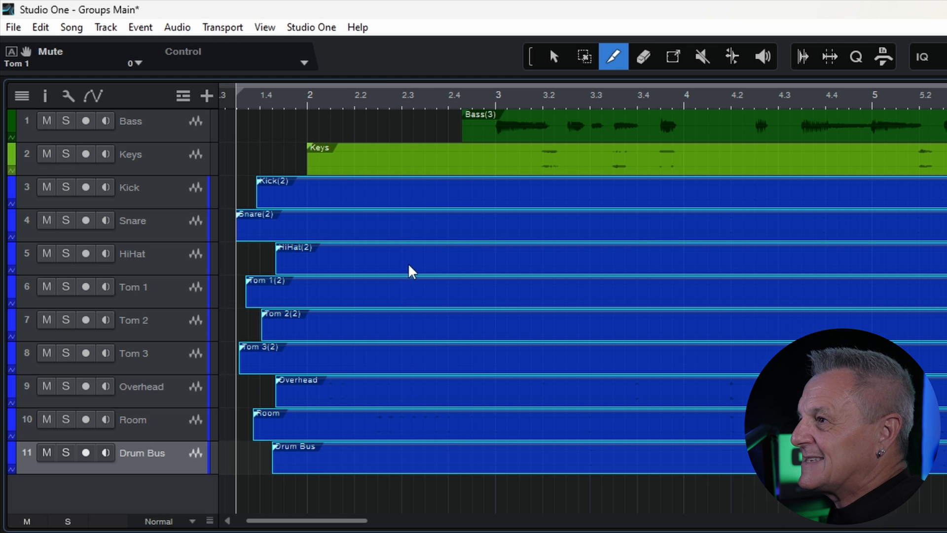
{"action": "mouse_move", "coordinate": [521, 102]}
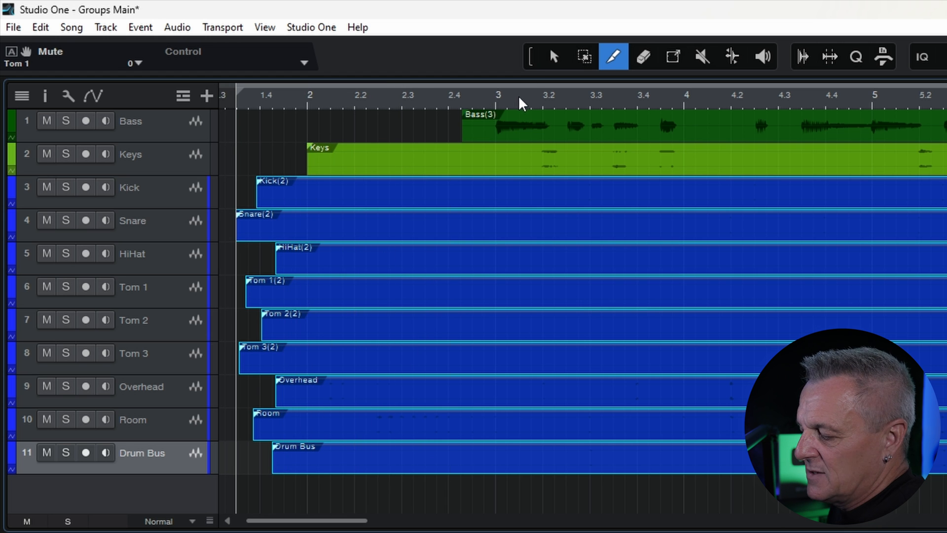
- Open the Console mixer below the song's track arrangement
{"action": "left_click", "coordinate": [551, 56]}
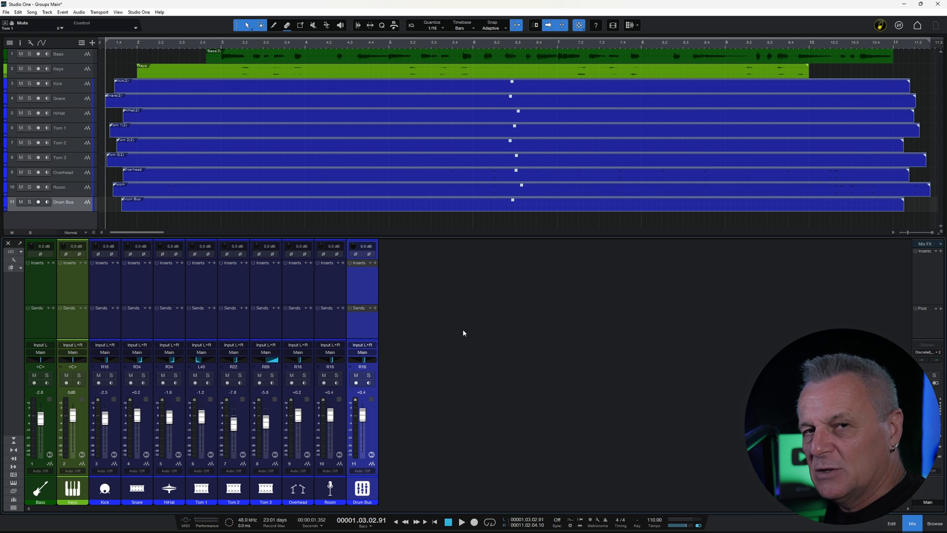
{"action": "mouse_move", "coordinate": [429, 292]}
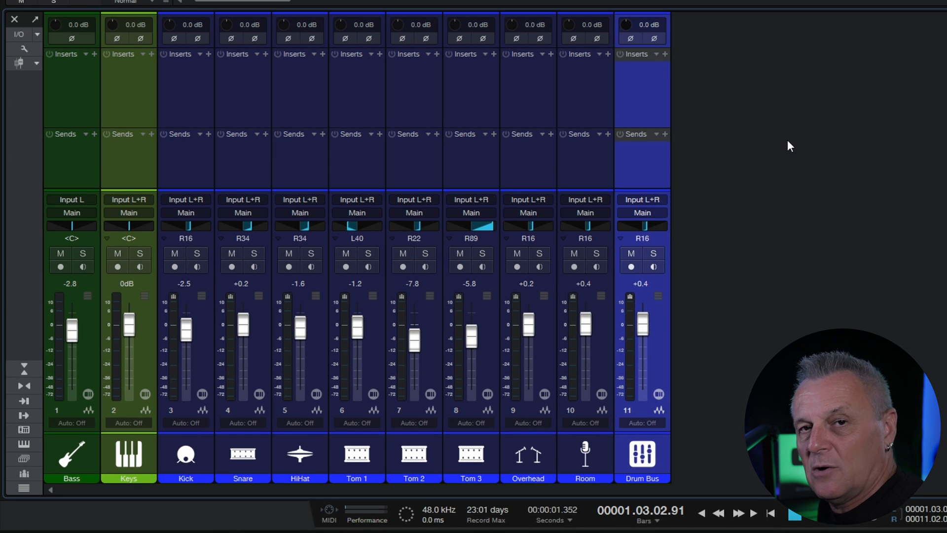
{"action": "mouse_move", "coordinate": [753, 141]}
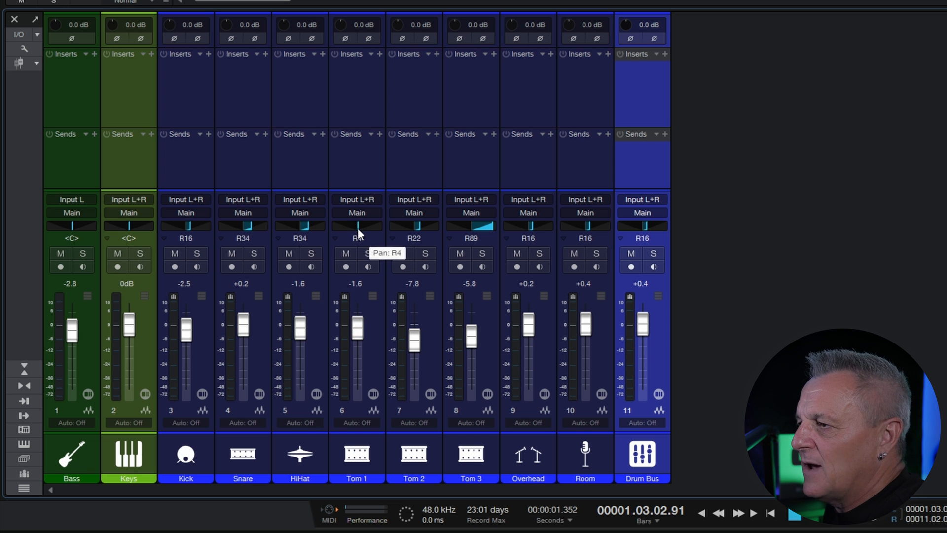
- Mute and then unmute Tom 1, leaving its pan at L34
{"action": "left_click", "coordinate": [347, 253]}
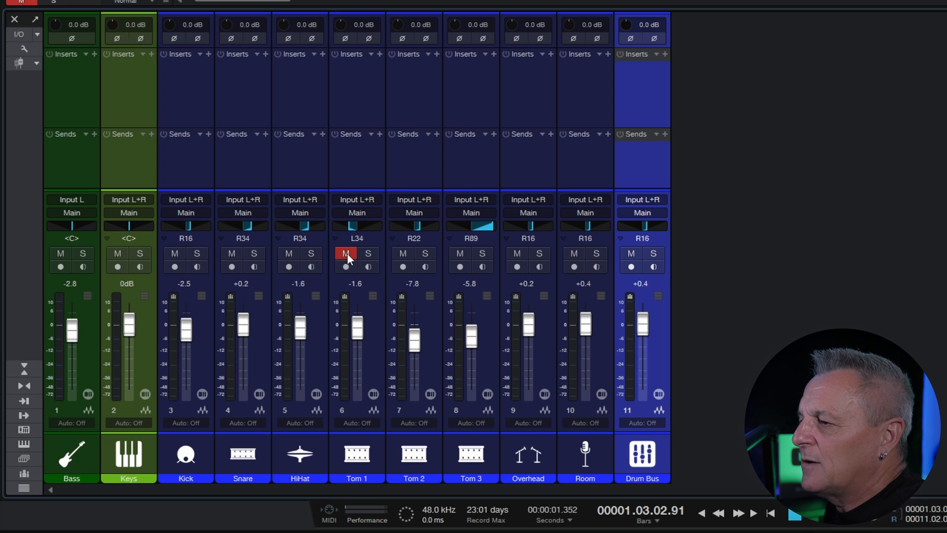
{"action": "left_click", "coordinate": [345, 253]}
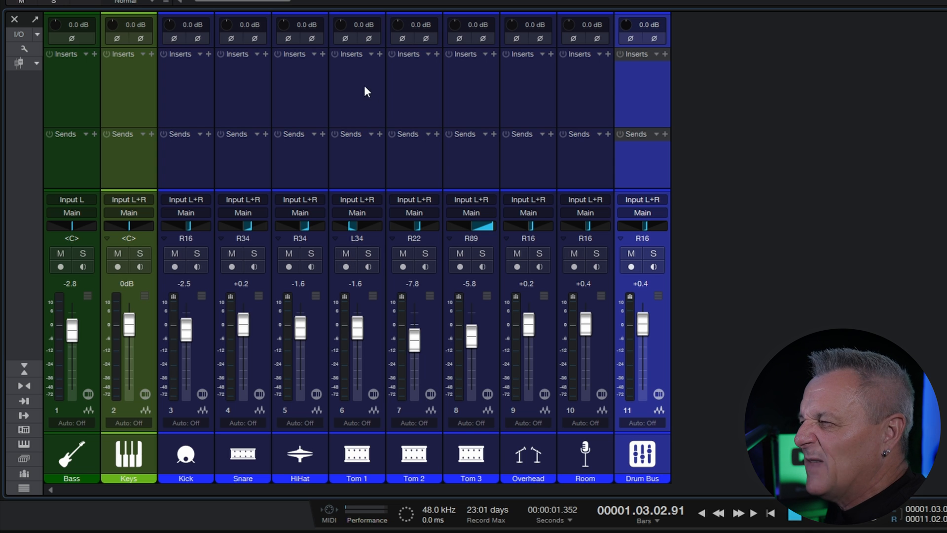
{"action": "mouse_move", "coordinate": [364, 99]}
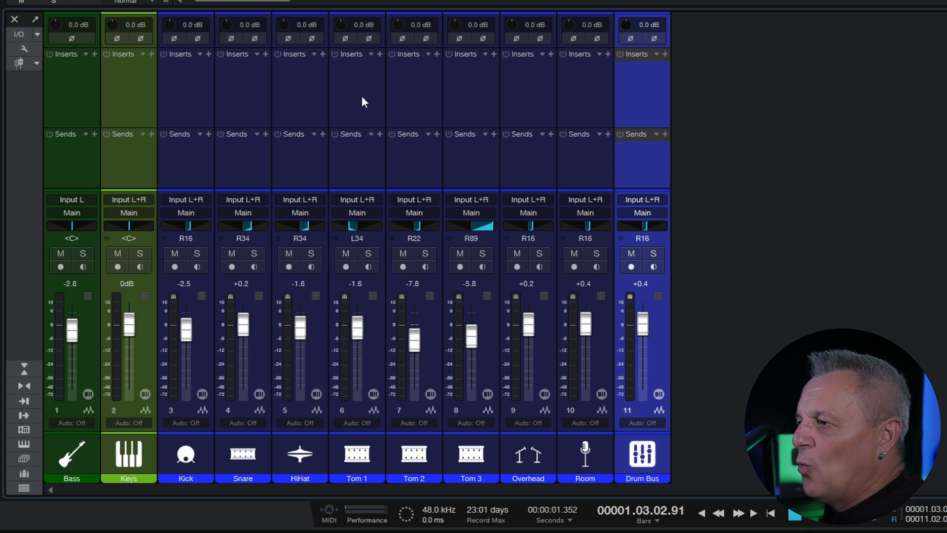
{"action": "mouse_move", "coordinate": [355, 69]}
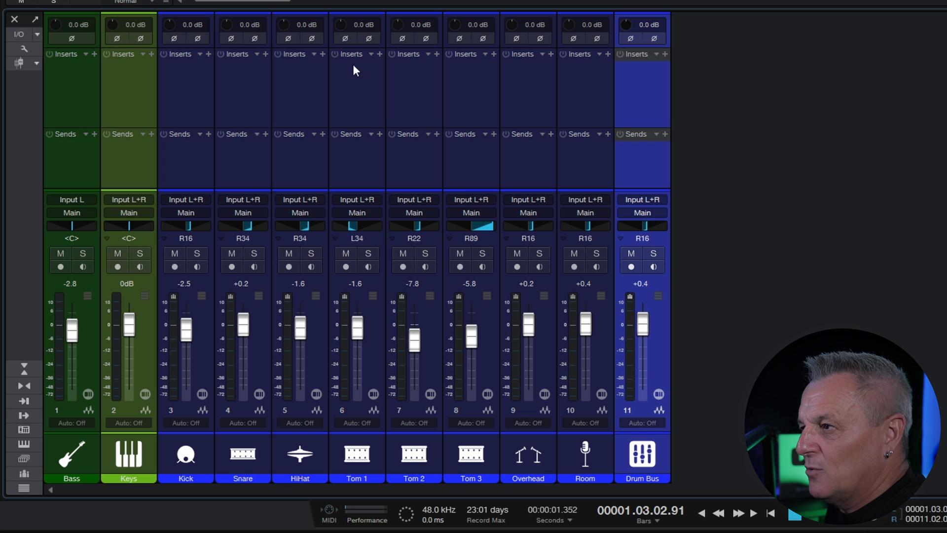
{"action": "mouse_move", "coordinate": [342, 83]}
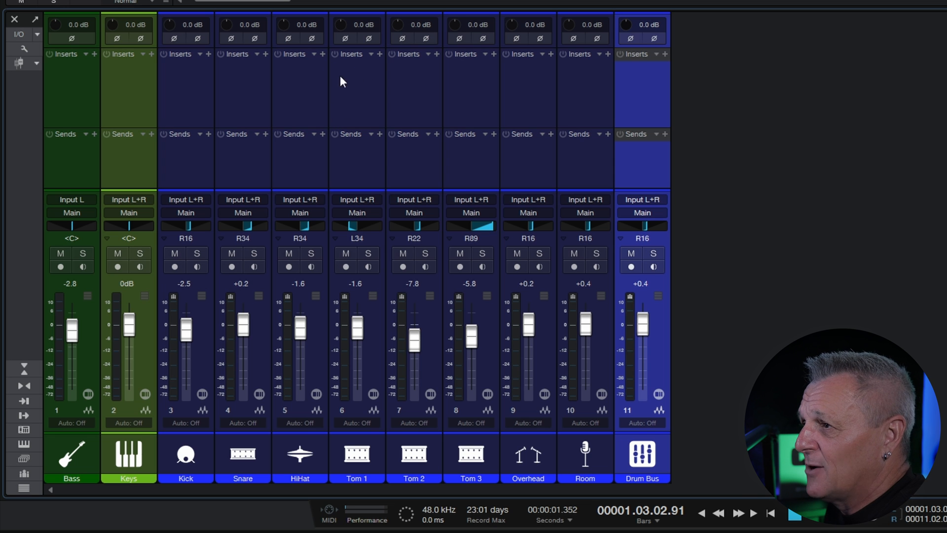
{"action": "mouse_move", "coordinate": [368, 97]}
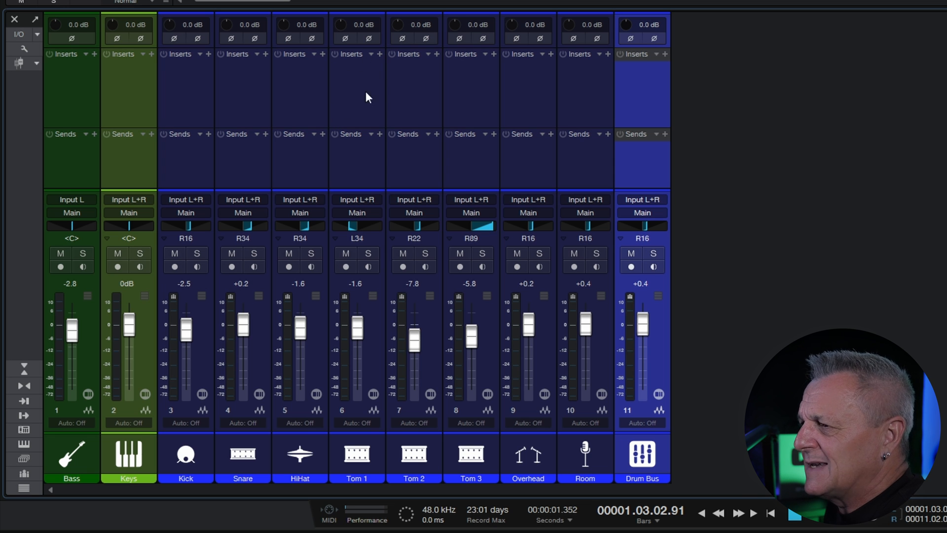
{"action": "mouse_move", "coordinate": [356, 150]}
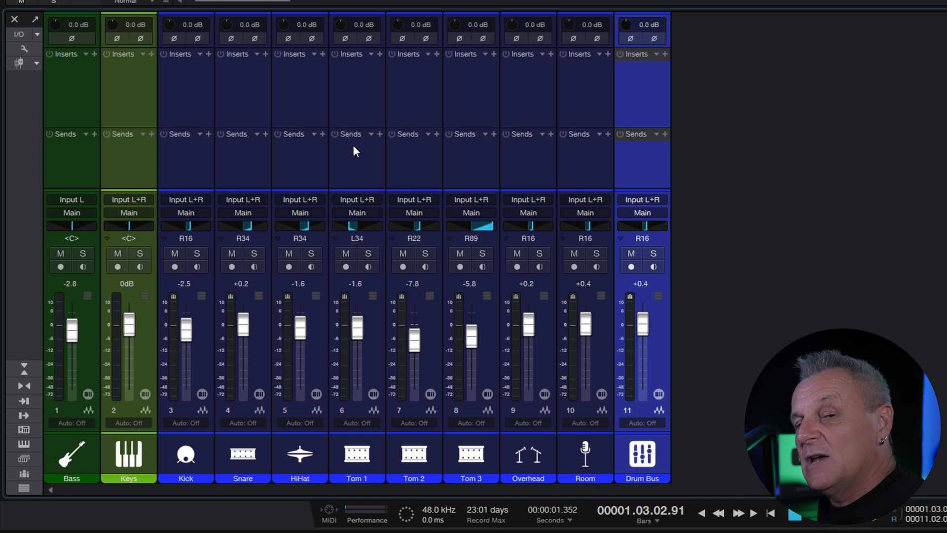
{"action": "mouse_move", "coordinate": [356, 156]}
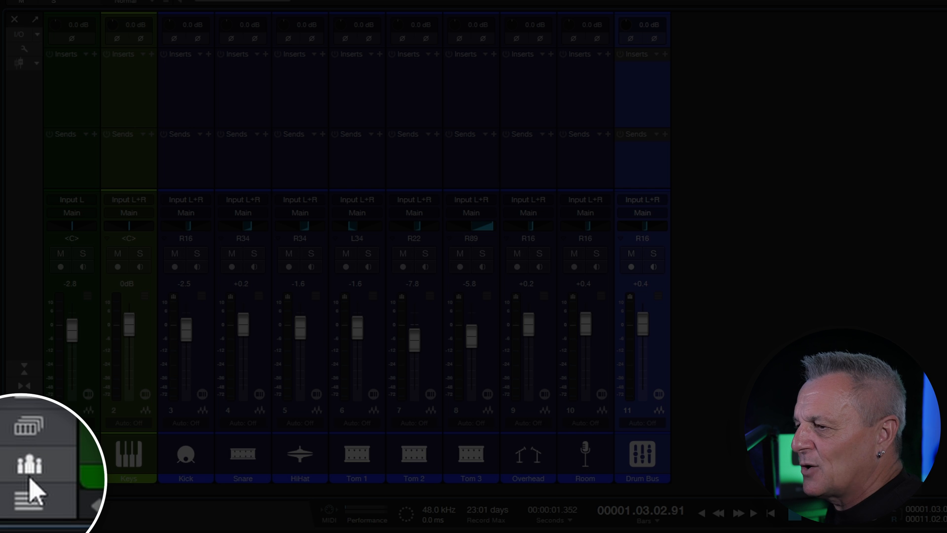
- Open the Console's Group panel to list the Drums group
{"action": "left_click", "coordinate": [29, 470]}
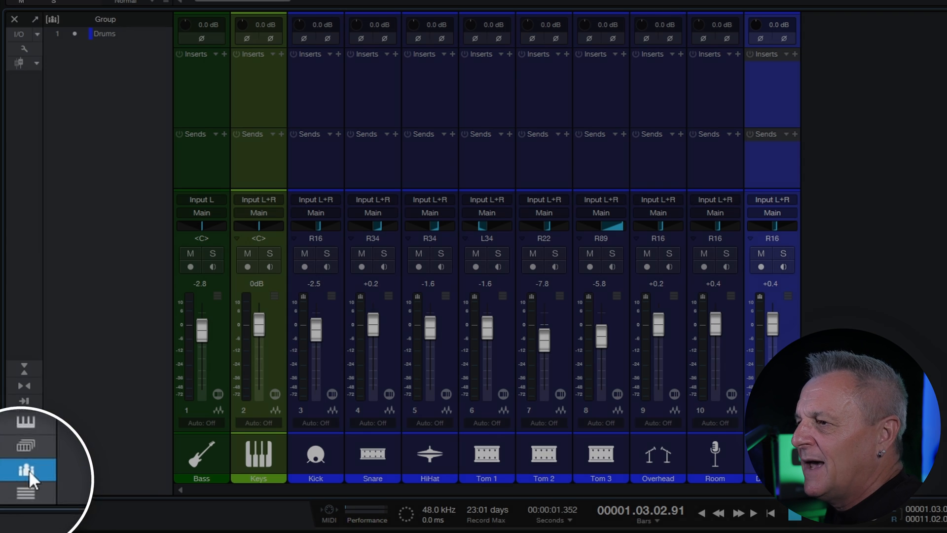
{"action": "left_click", "coordinate": [27, 472]}
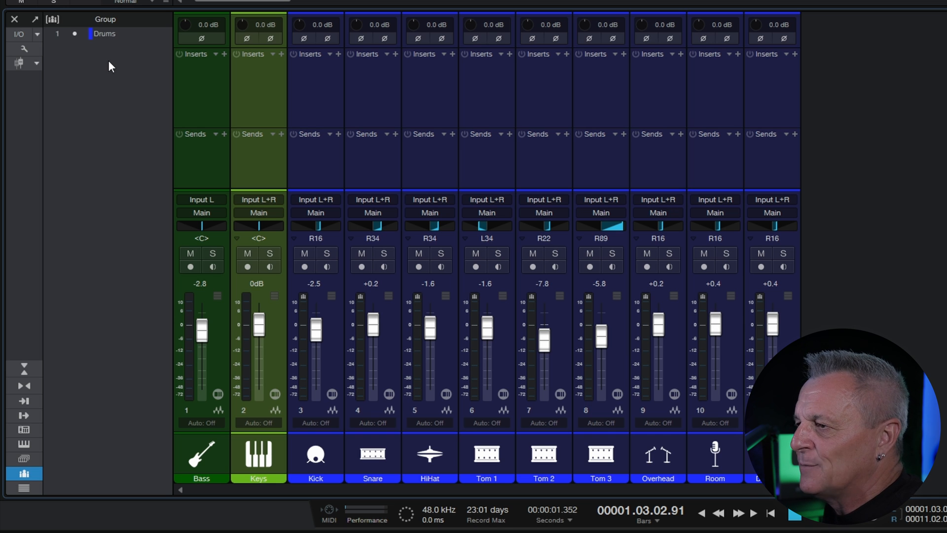
{"action": "mouse_move", "coordinate": [116, 43]}
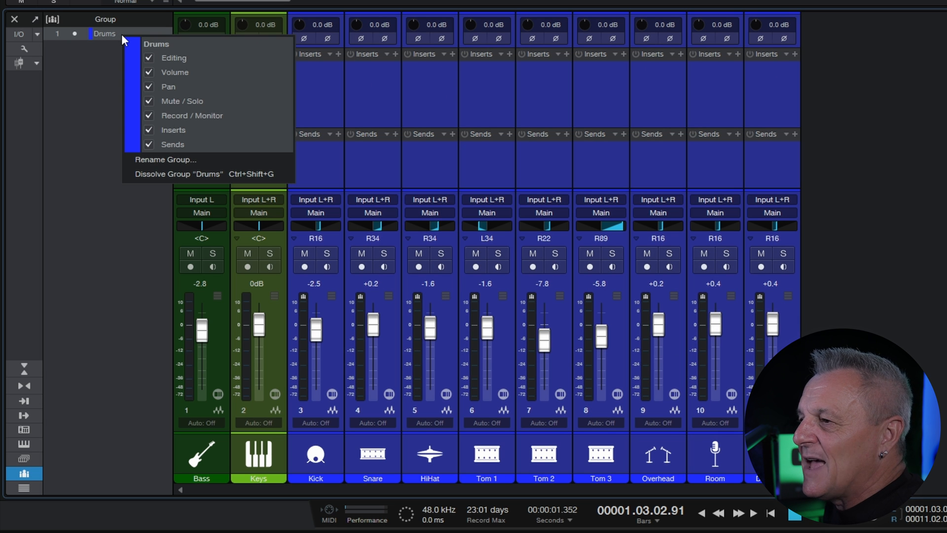
{"action": "mouse_move", "coordinate": [150, 72]}
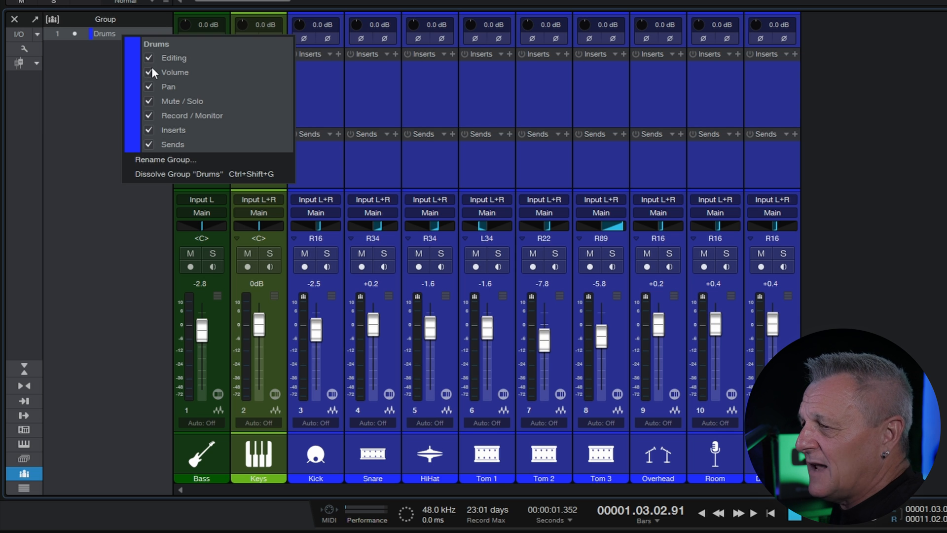
{"action": "mouse_move", "coordinate": [171, 101]}
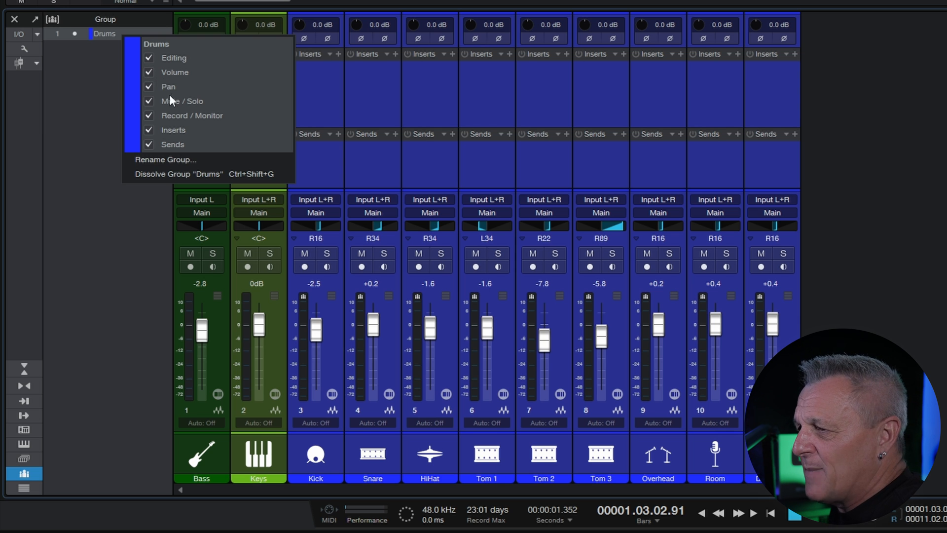
{"action": "mouse_move", "coordinate": [157, 104]}
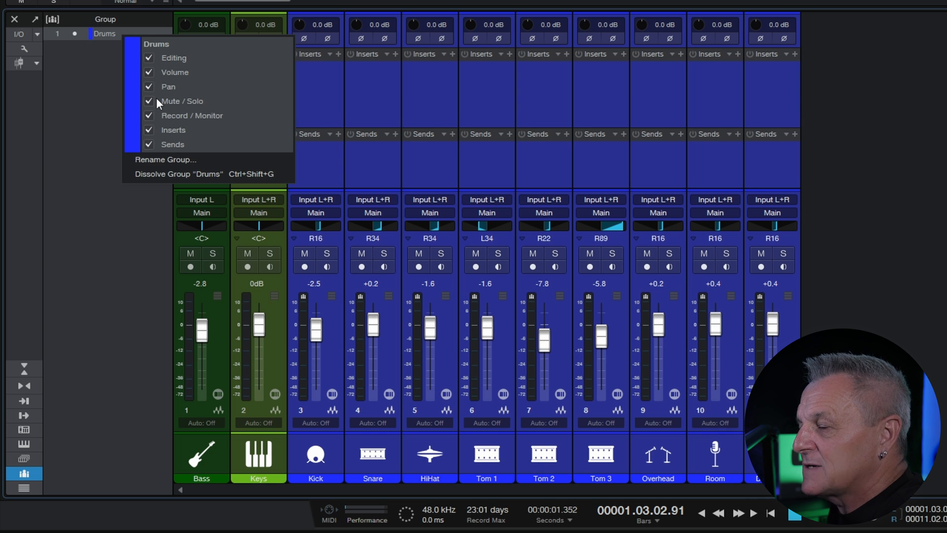
{"action": "mouse_move", "coordinate": [156, 62]}
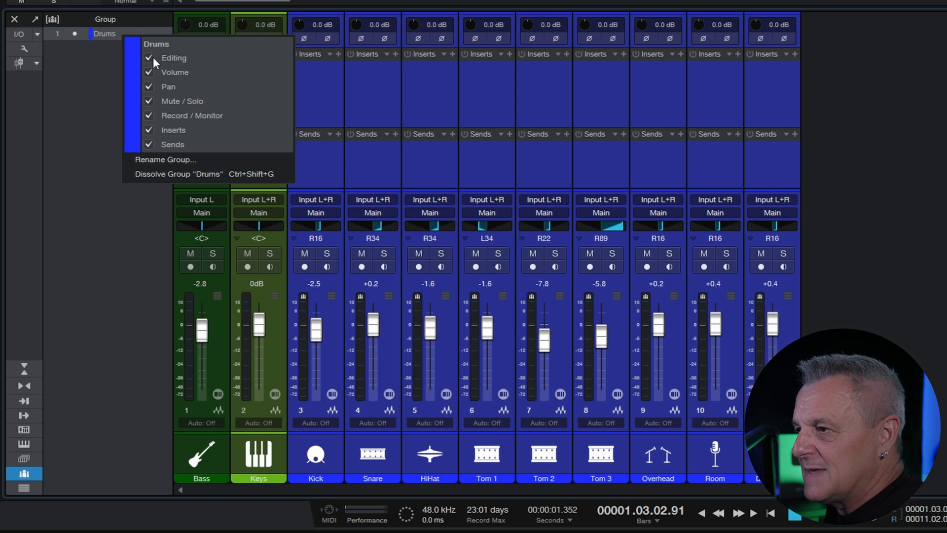
{"action": "mouse_move", "coordinate": [154, 134]}
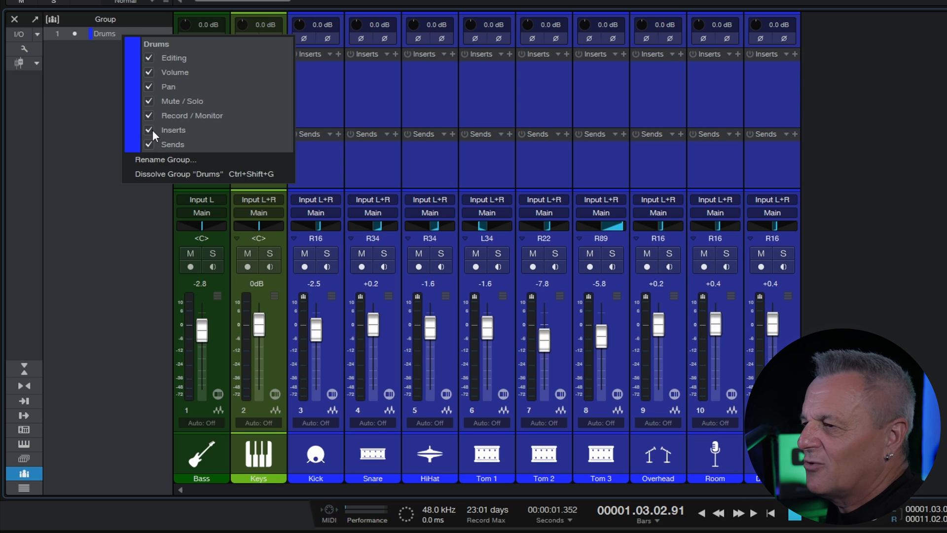
- Turn off insert linking for the Drums group
{"action": "left_click", "coordinate": [148, 129]}
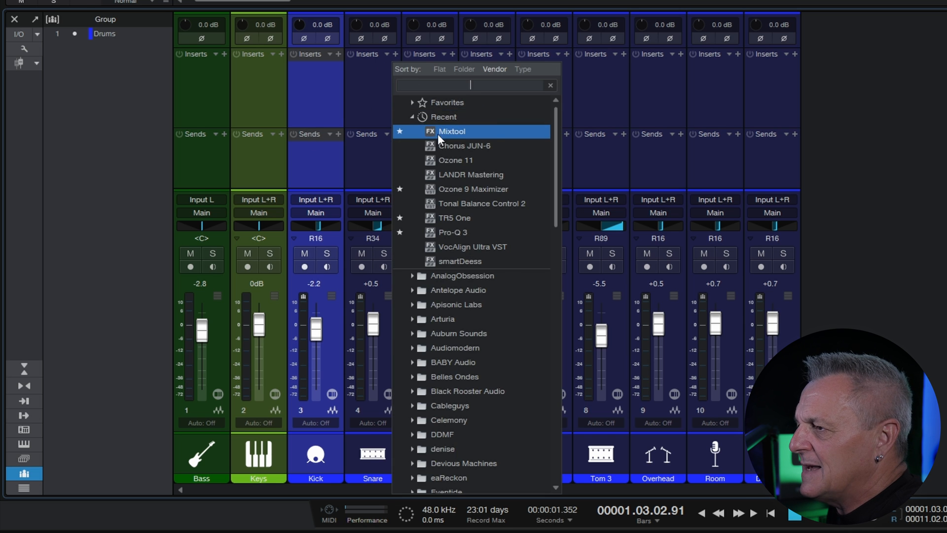
- Add a Mixtool insert to Snare only and view the Drums group's unlinked options
{"action": "left_click", "coordinate": [452, 132]}
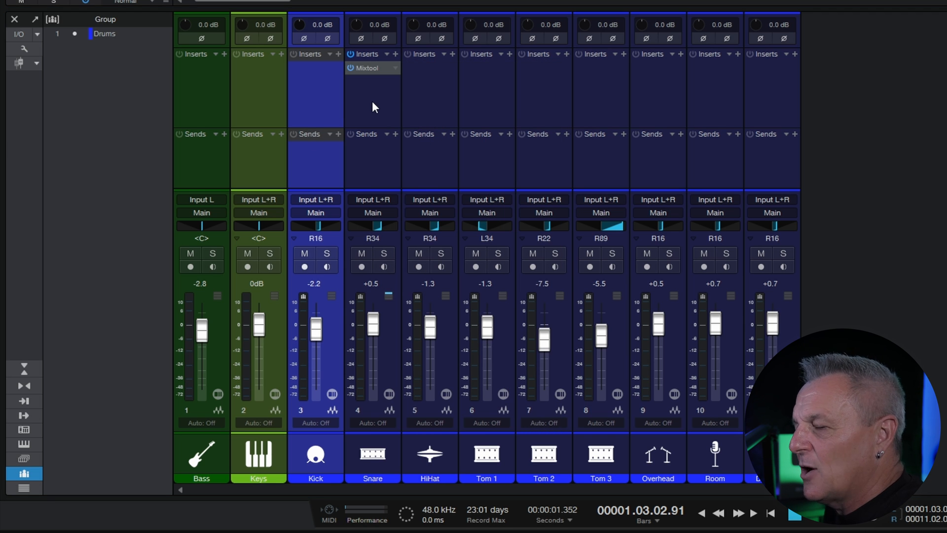
{"action": "mouse_move", "coordinate": [253, 57]}
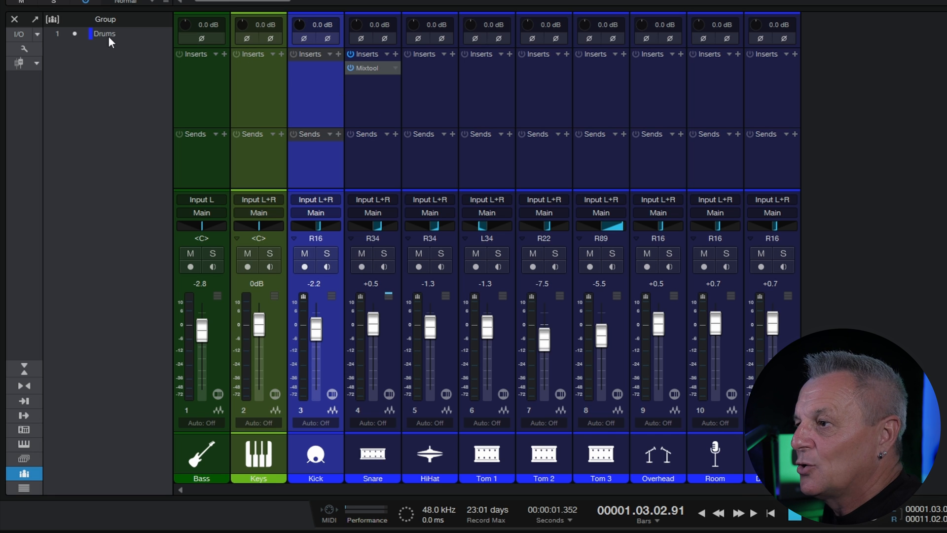
{"action": "left_click", "coordinate": [105, 33]}
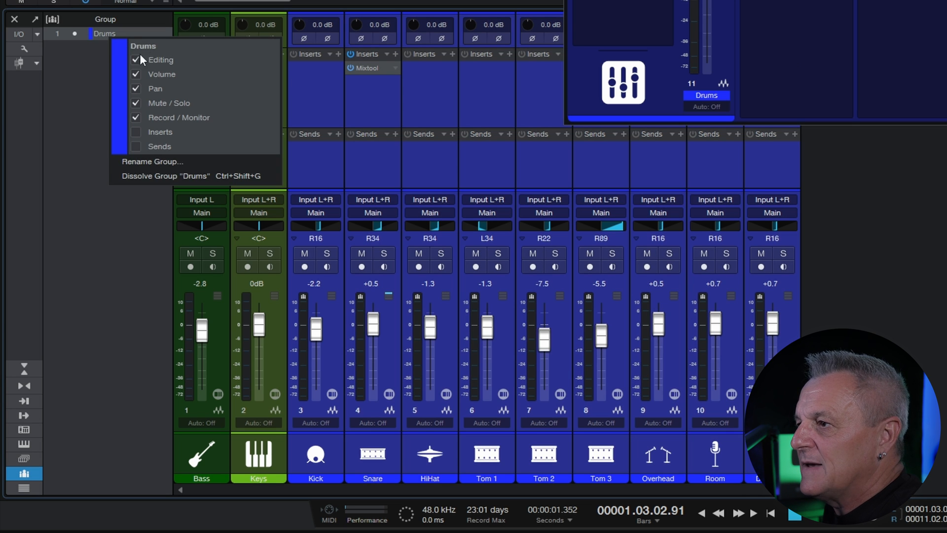
{"action": "mouse_move", "coordinate": [141, 145]}
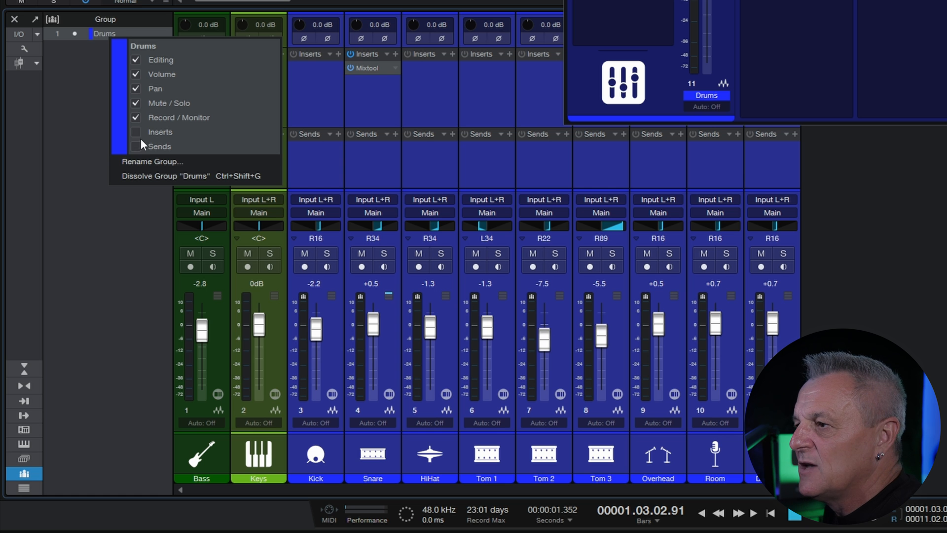